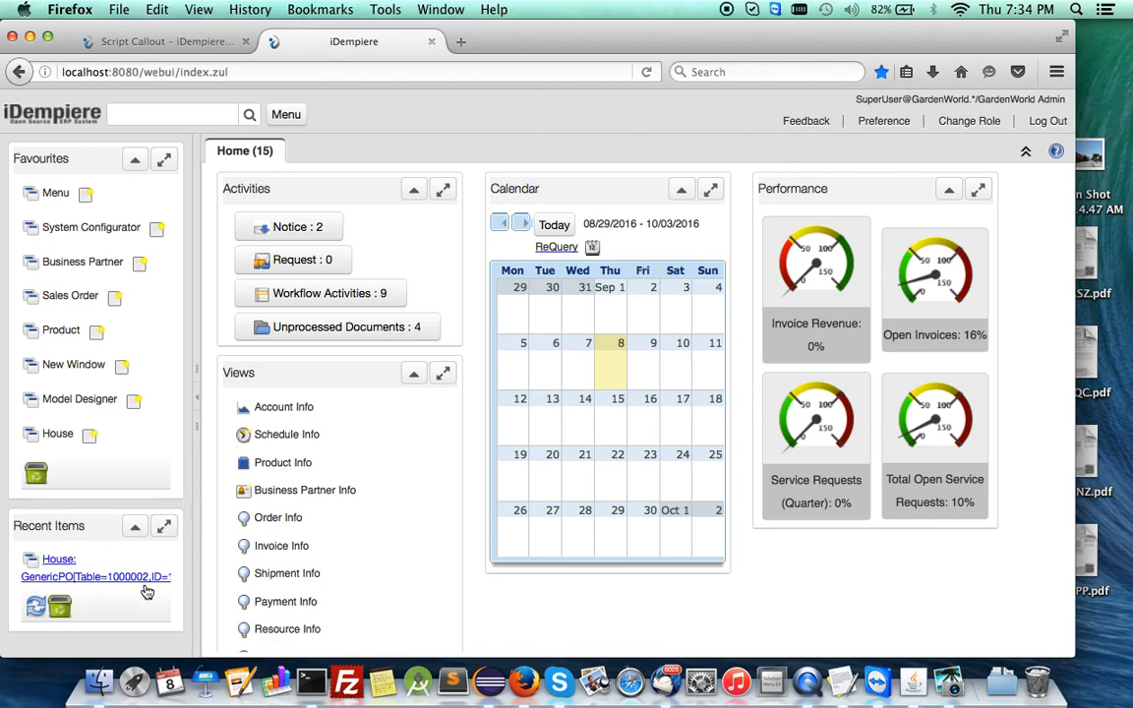
pyautogui.moveTo(144, 606)
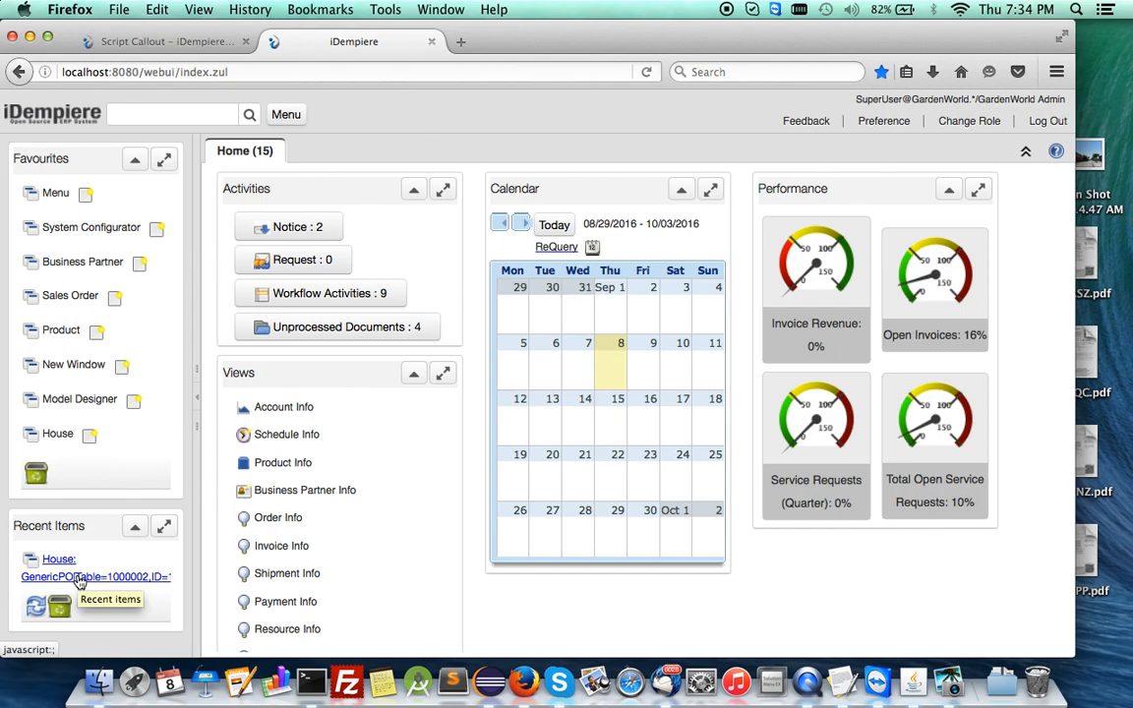
# - Open the House: GenericPO record from Recent Items to show the House window
pyautogui.click(53, 559)
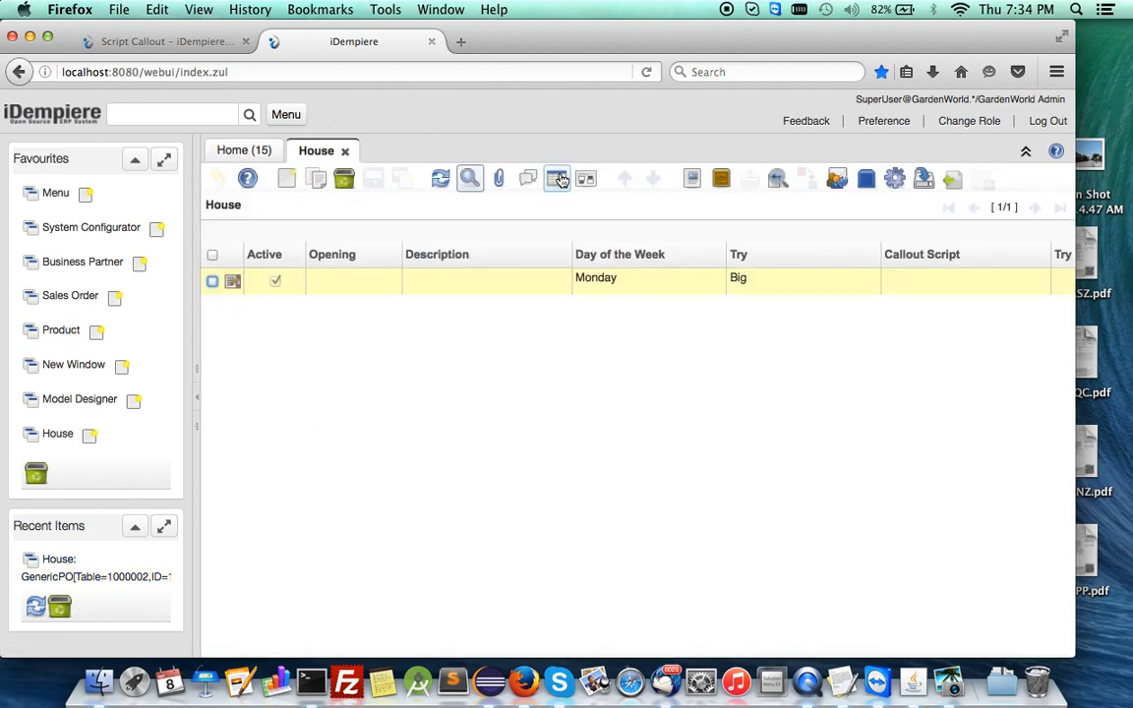
# - In form view, enter First 5 and Word1 'Bonjour', then save the House record
pyautogui.click(557, 179)
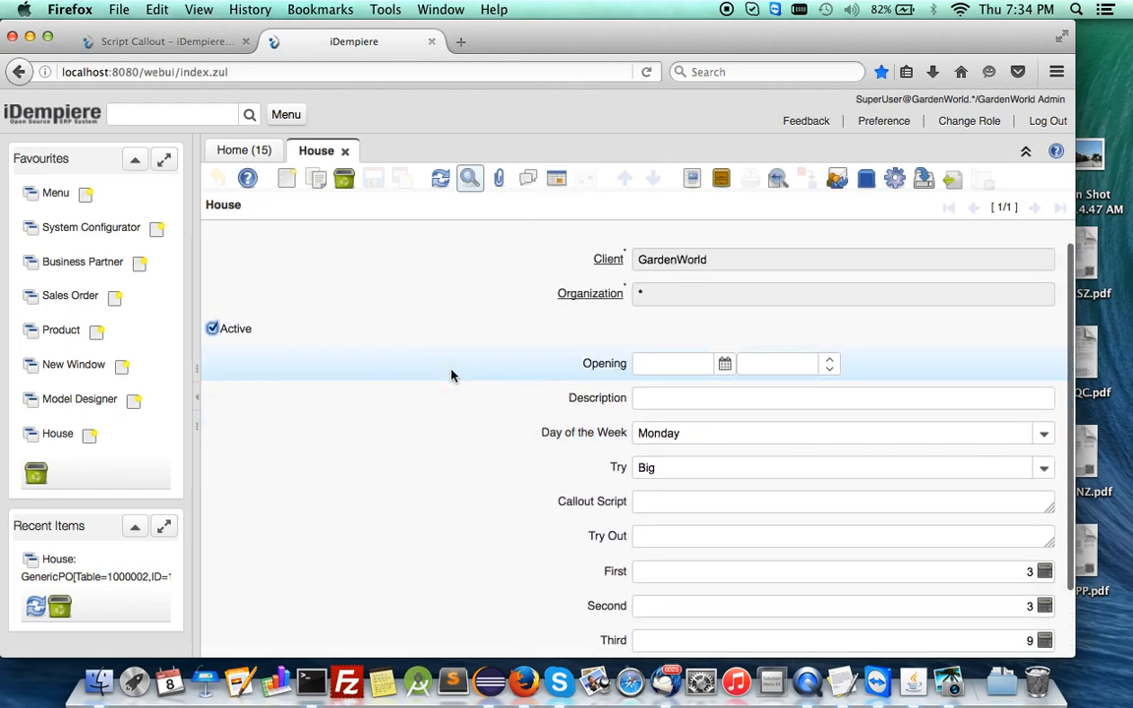
pyautogui.scroll(-3)
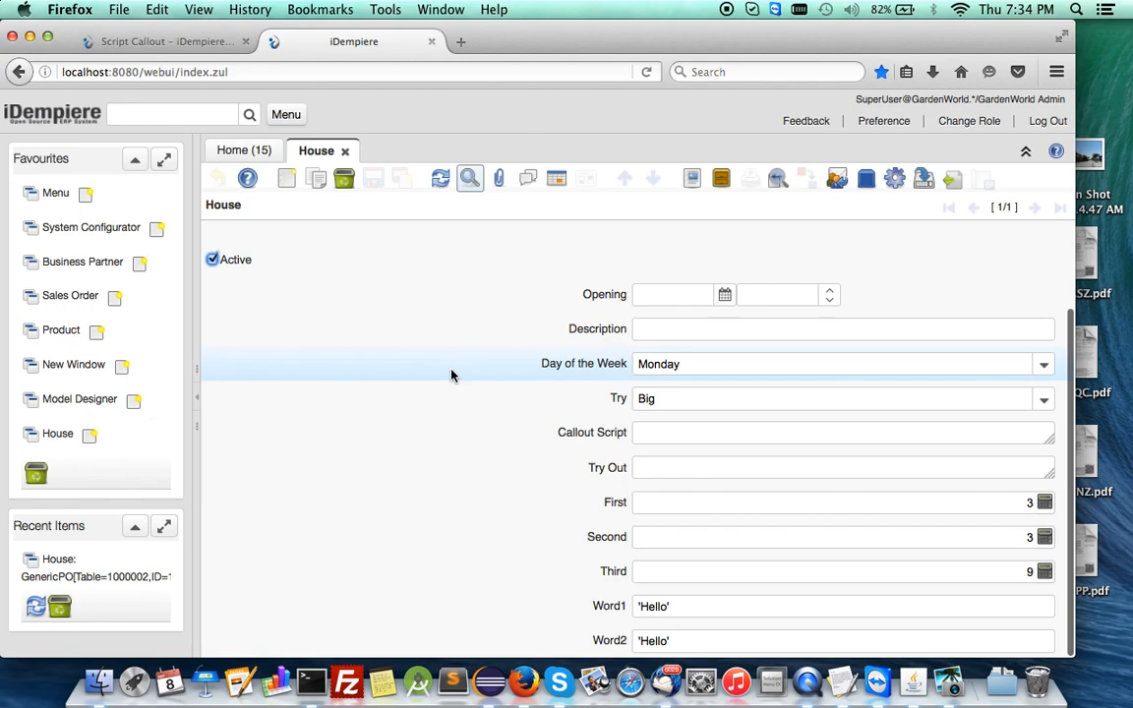
pyautogui.moveTo(843, 673)
pyautogui.write('2')
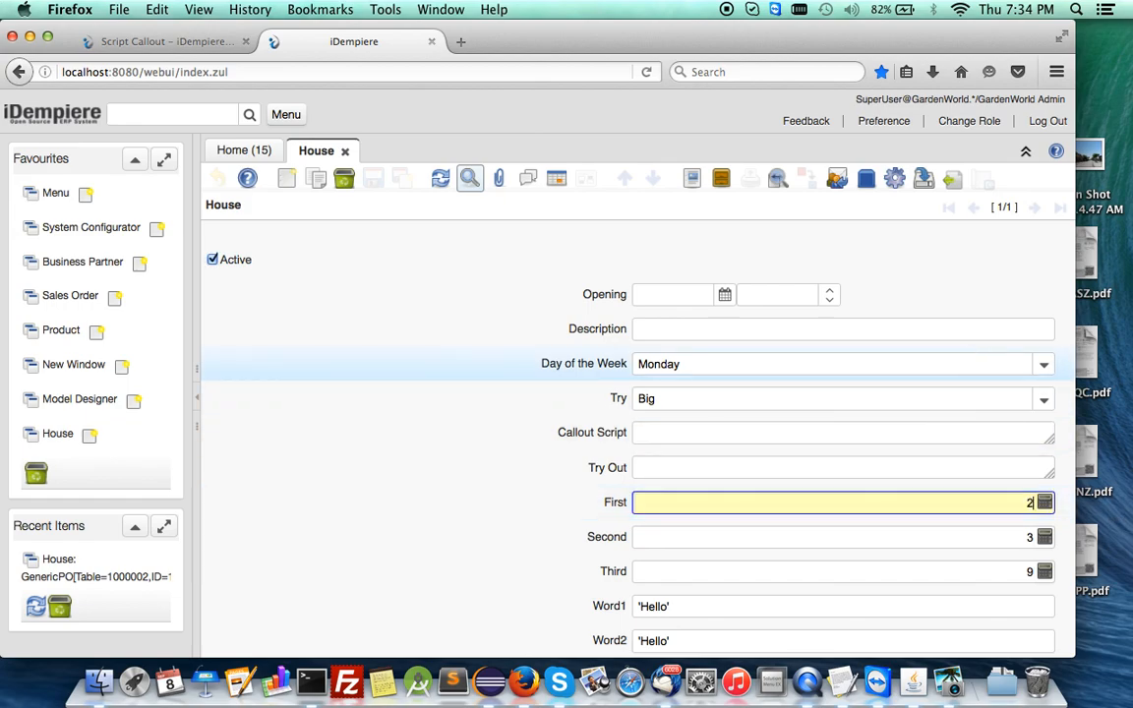
pyautogui.click(841, 571)
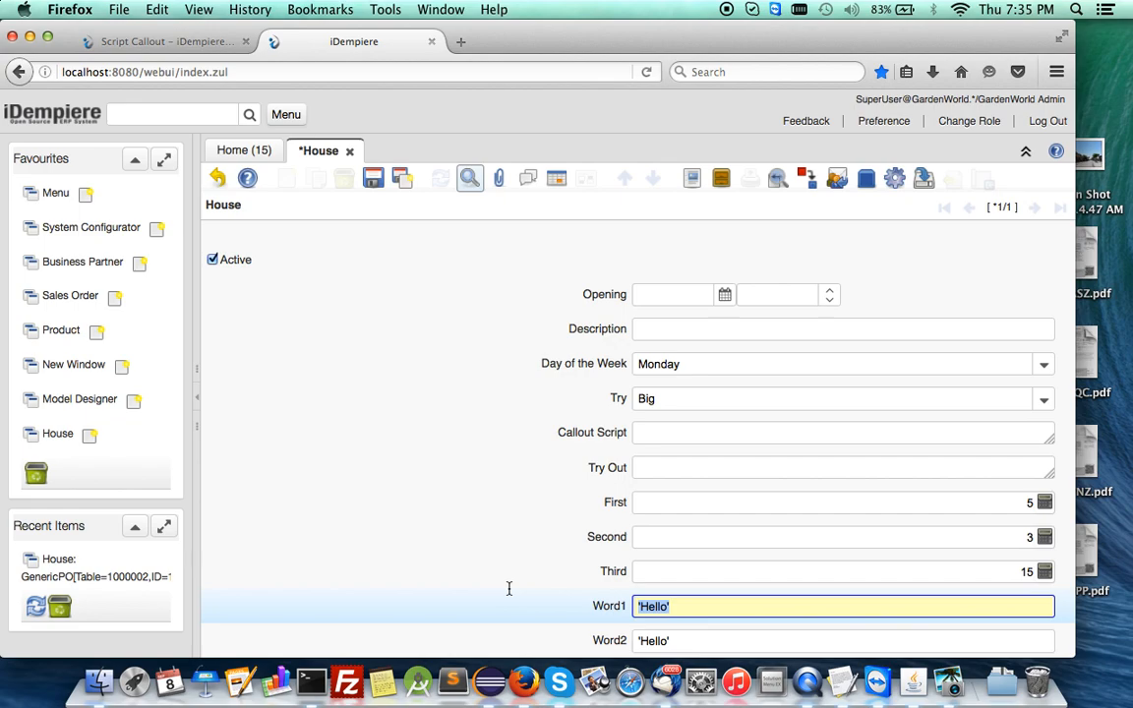
pyautogui.write('Bonj')
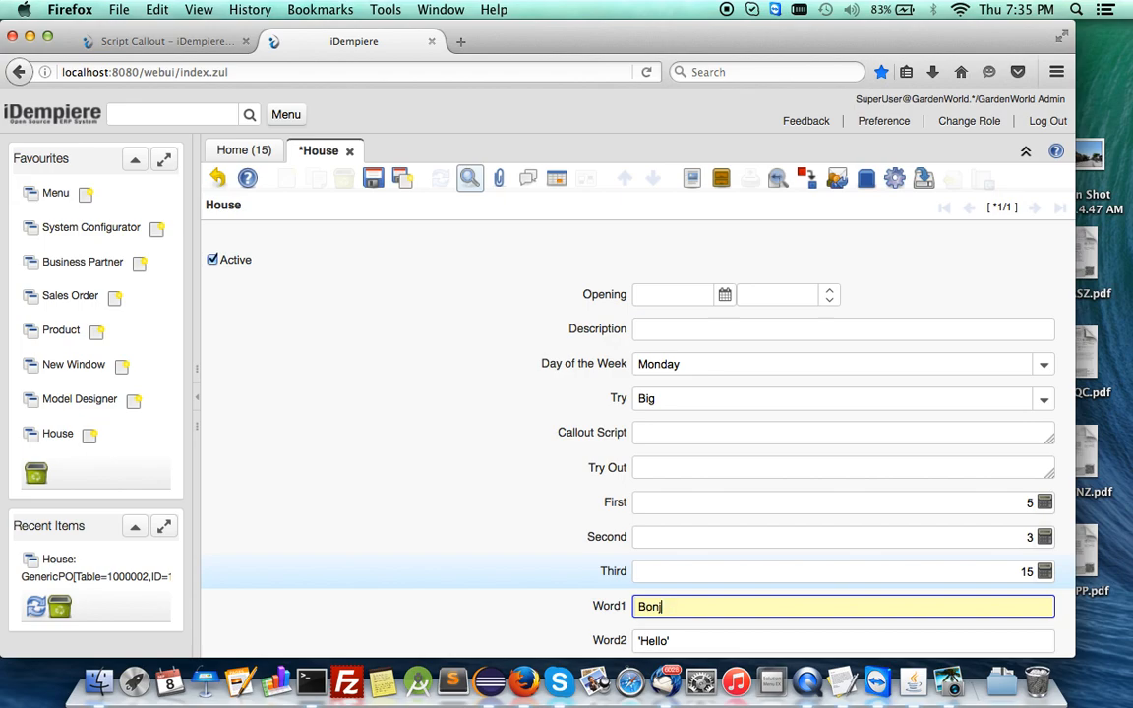
pyautogui.click(841, 572)
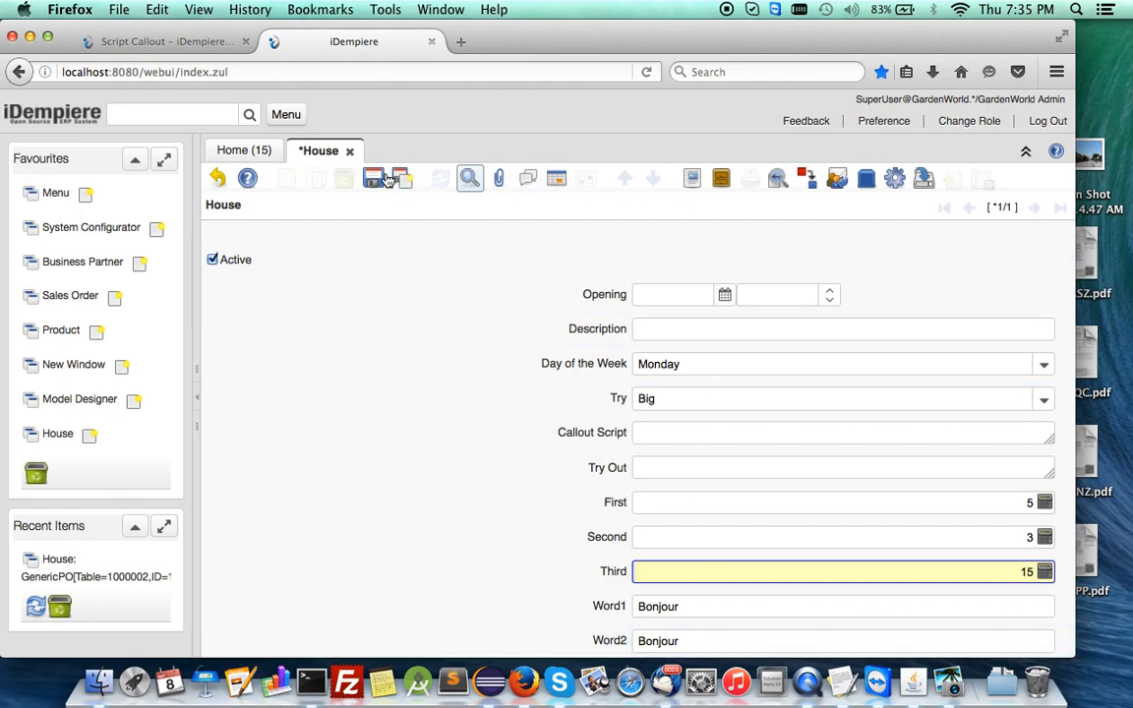
pyautogui.click(374, 178)
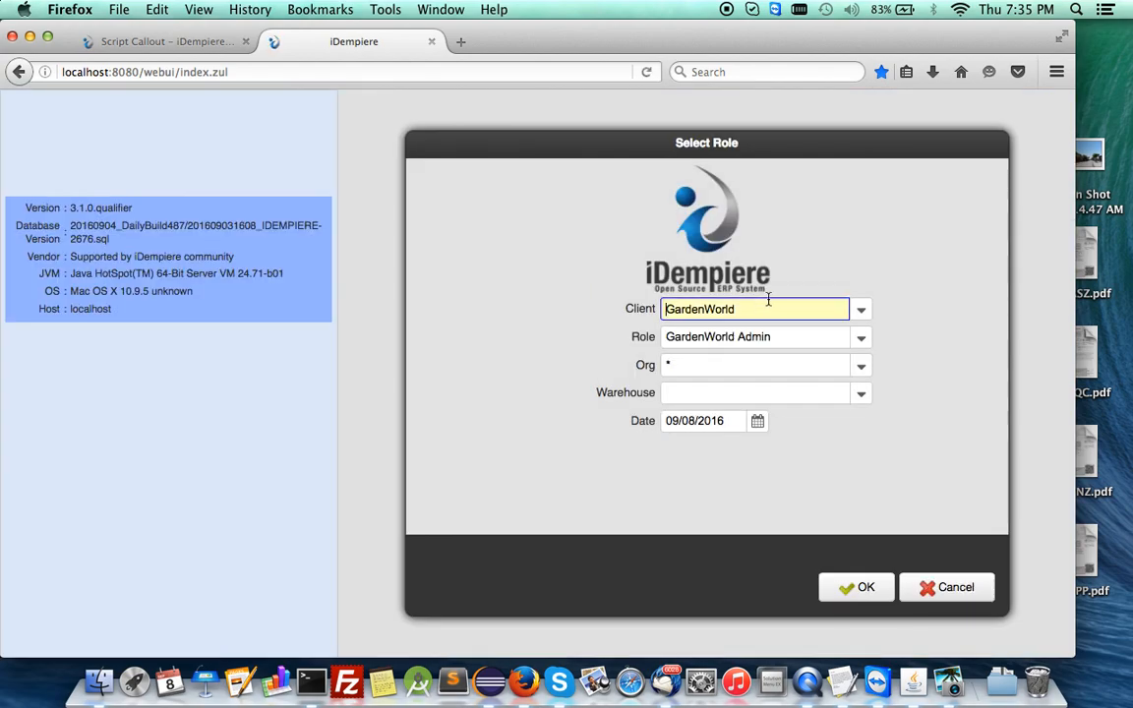
# - Log in with client System and role System Administrator
pyautogui.click(860, 309)
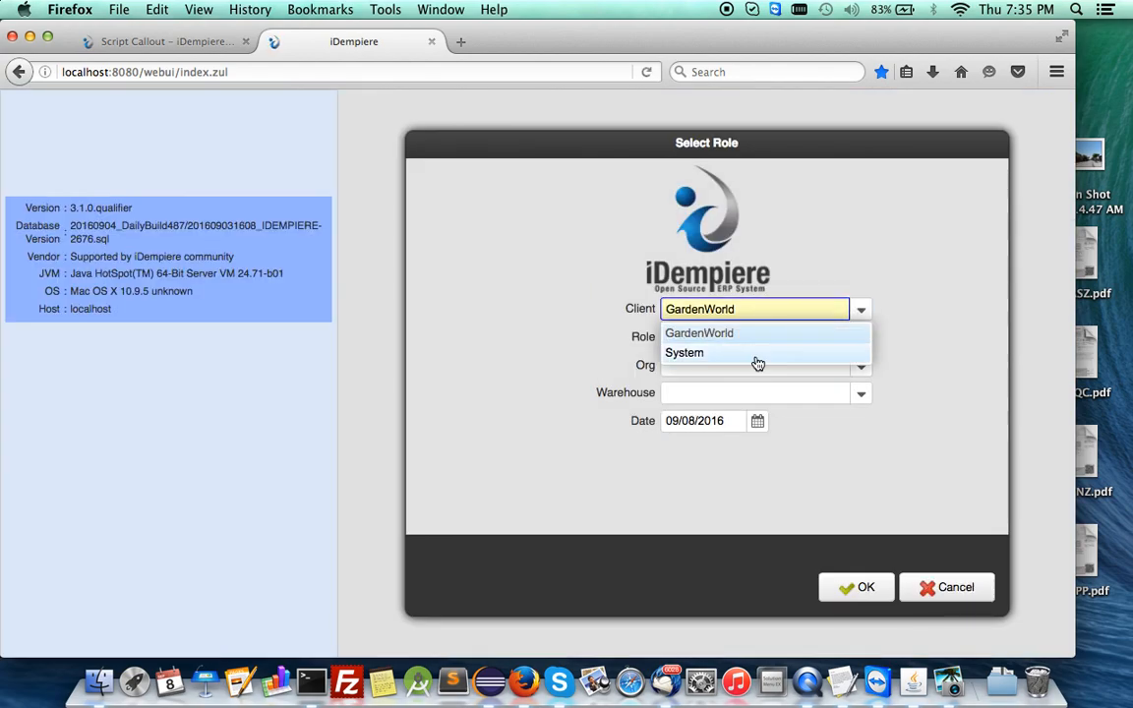
pyautogui.click(684, 352)
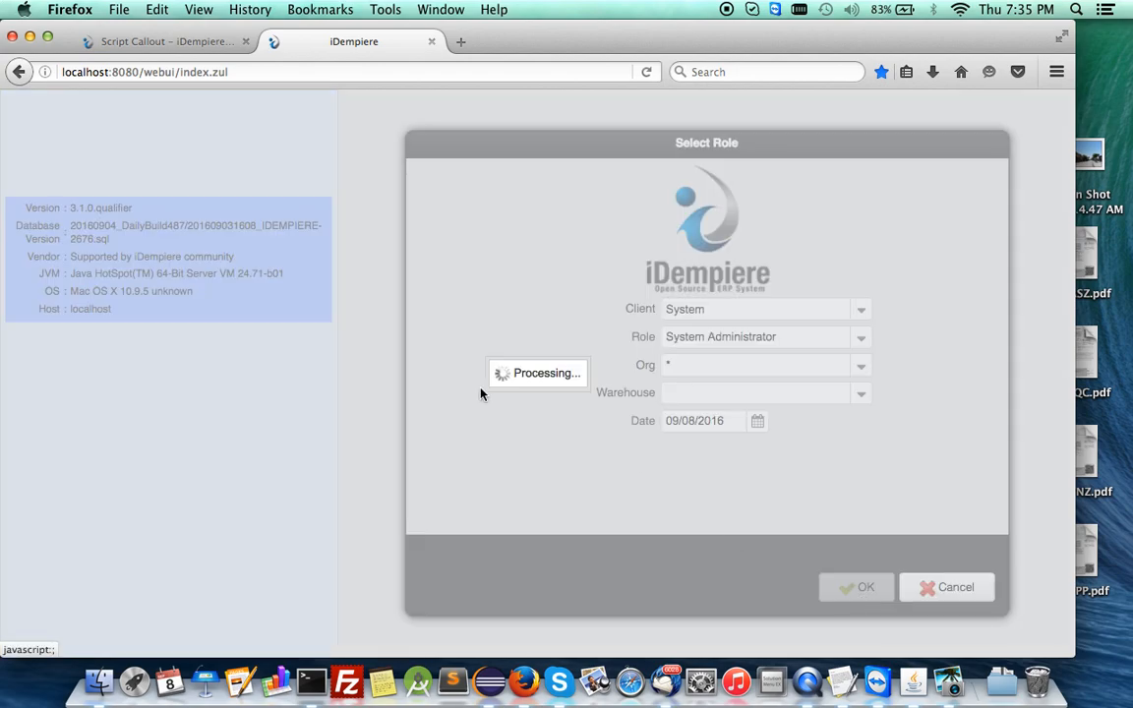
pyautogui.click(856, 586)
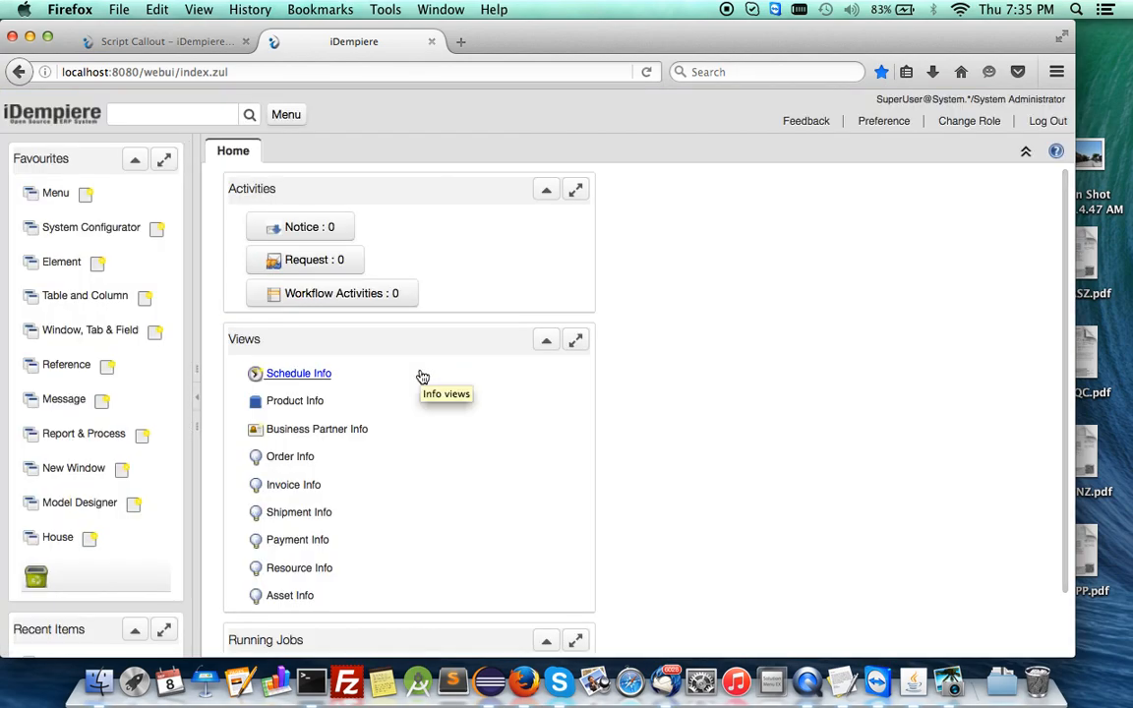
pyautogui.scroll(-3)
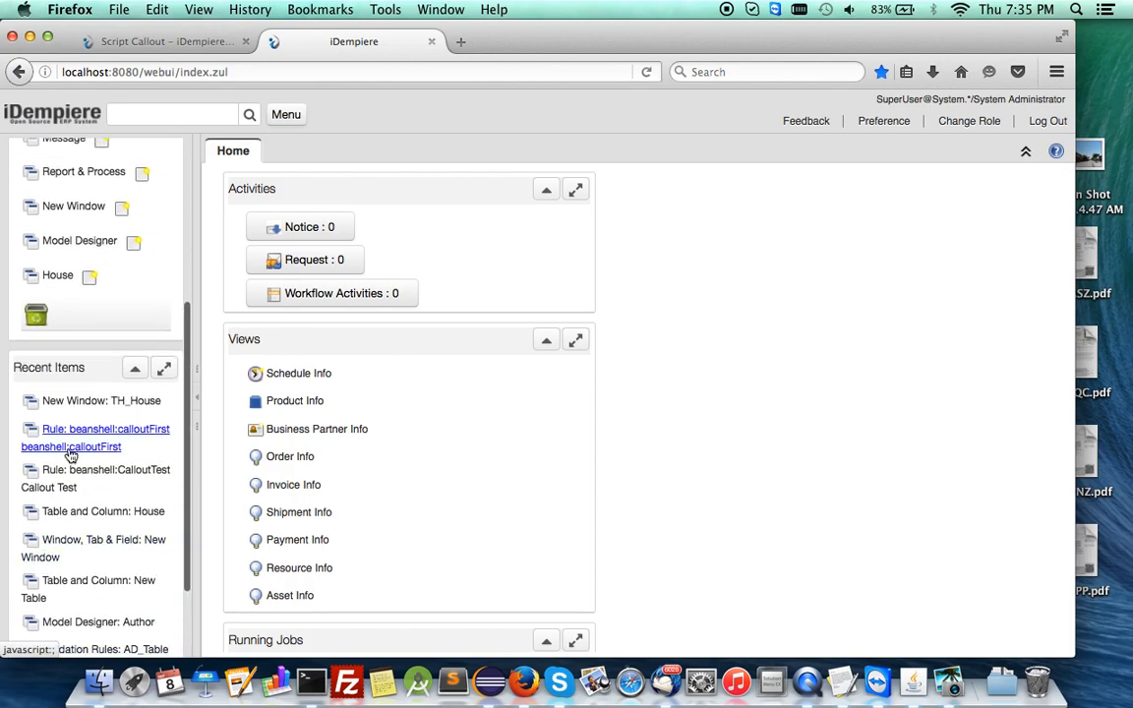
# - Open the New Window: TH_House record showing its Word1>Word2=Word1 callout
pyautogui.click(97, 400)
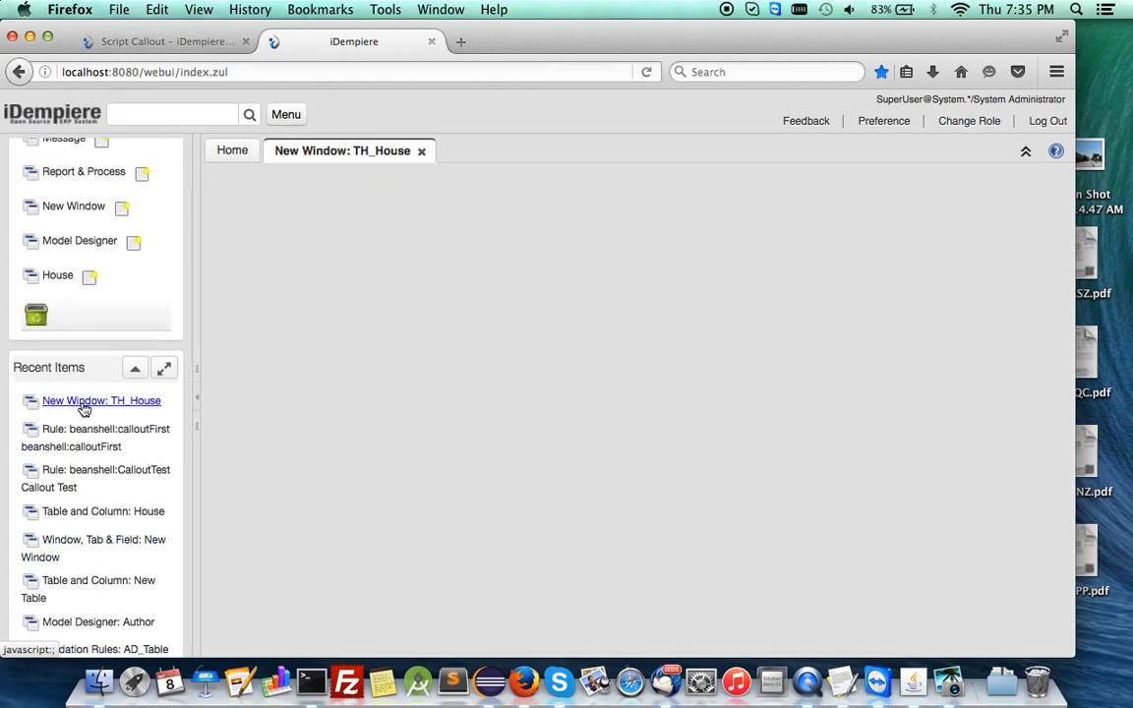
pyautogui.click(99, 401)
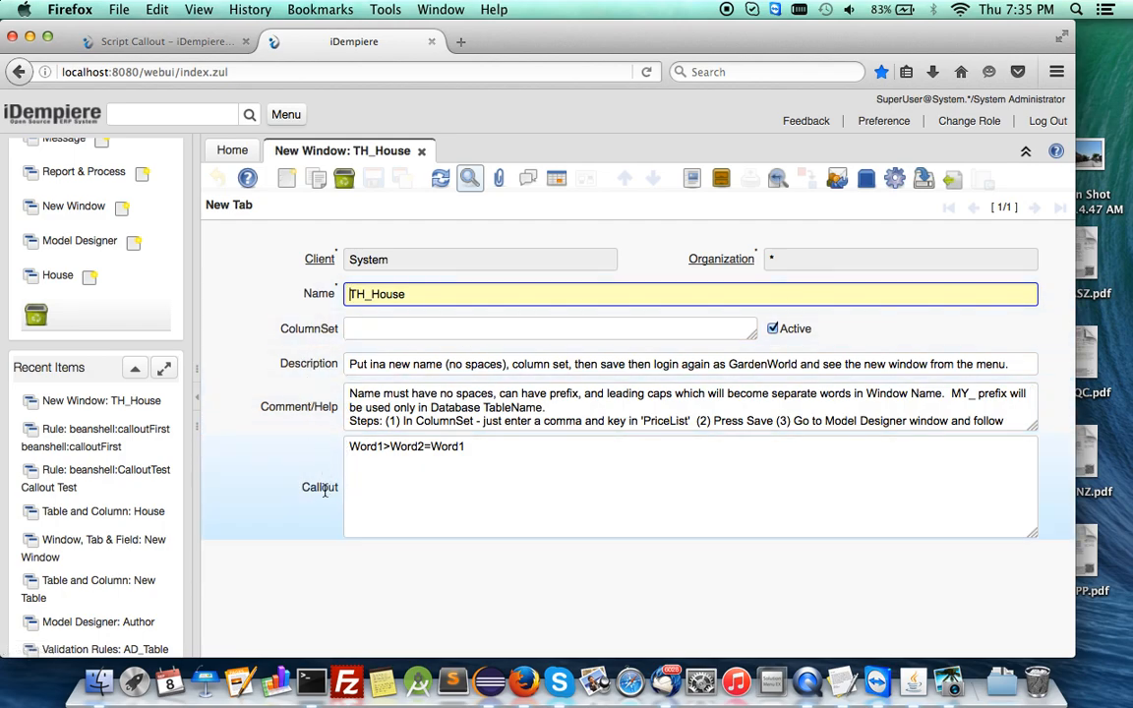
pyautogui.moveTo(334, 457)
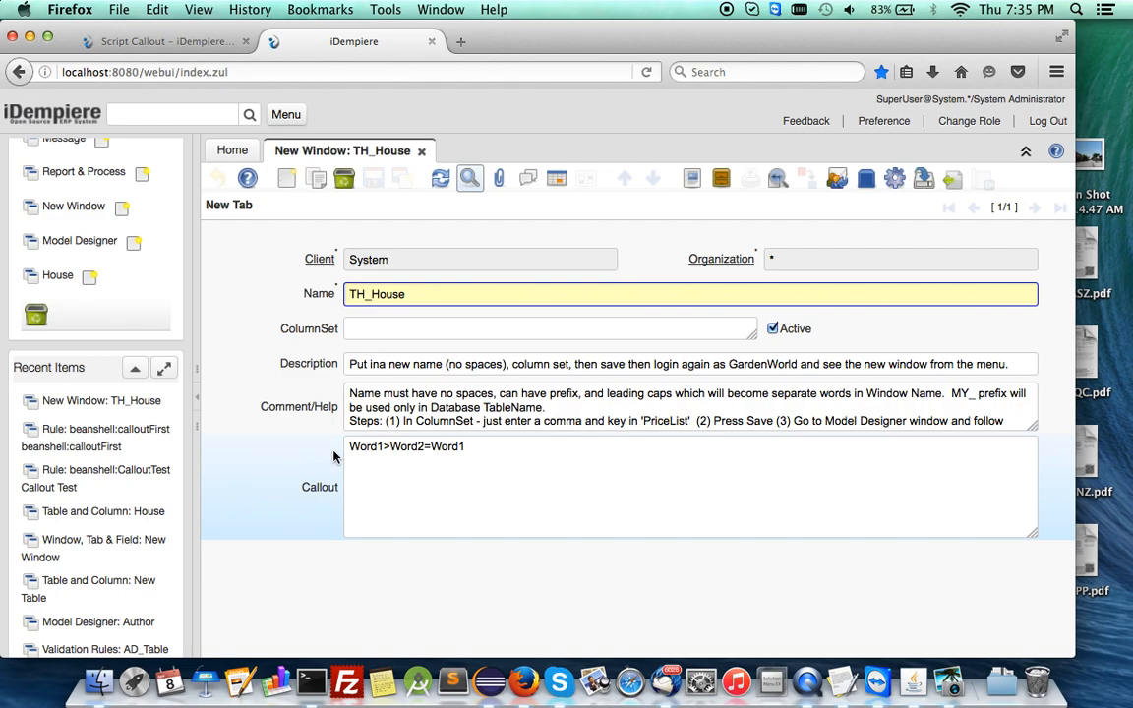
pyautogui.click(351, 447)
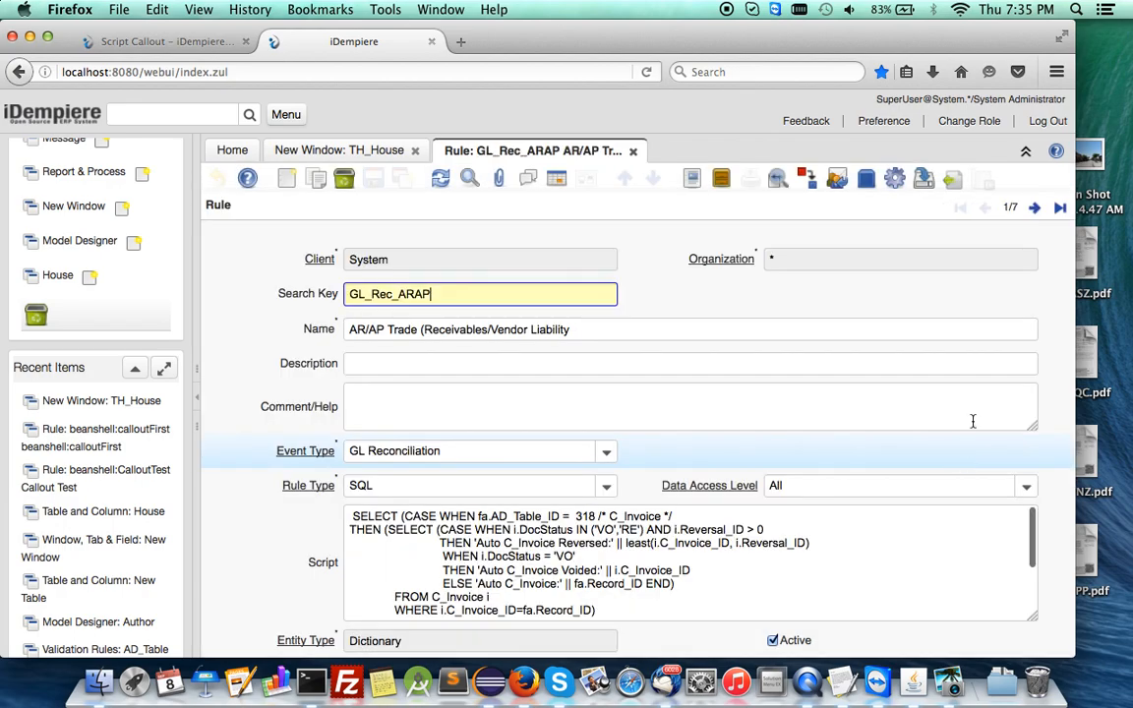
# - Jump to the beanshell:calloutWord1 rule, then open the House table's 19 column definitions
pyautogui.click(1059, 208)
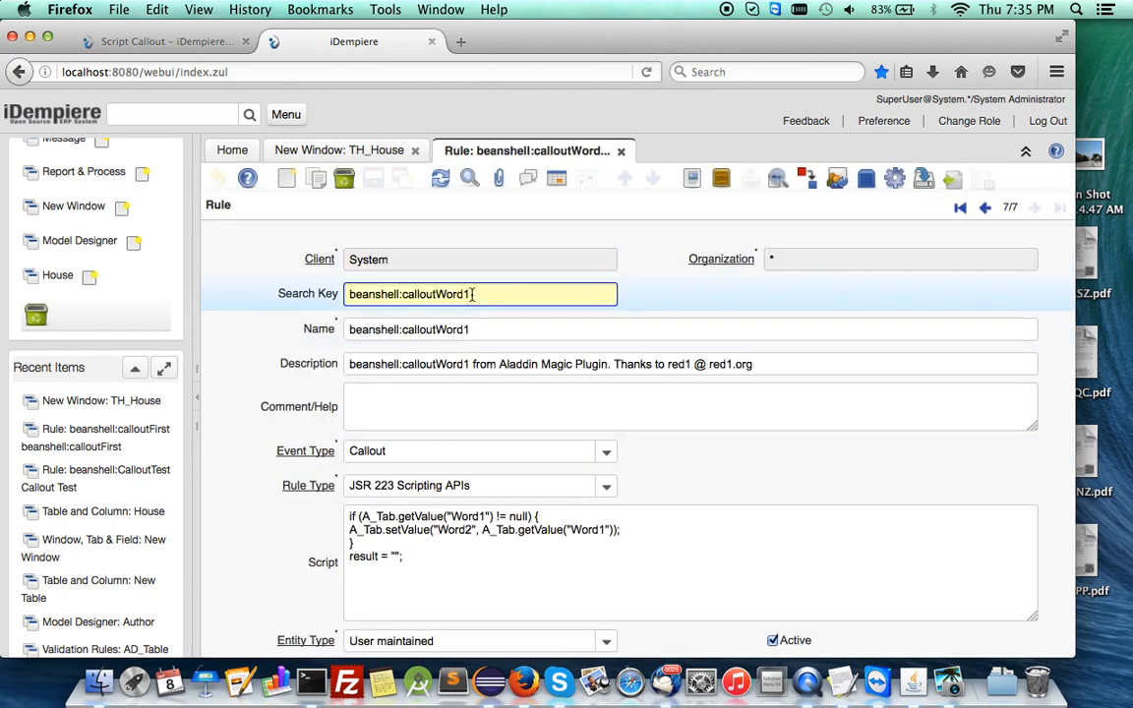
pyautogui.click(385, 556)
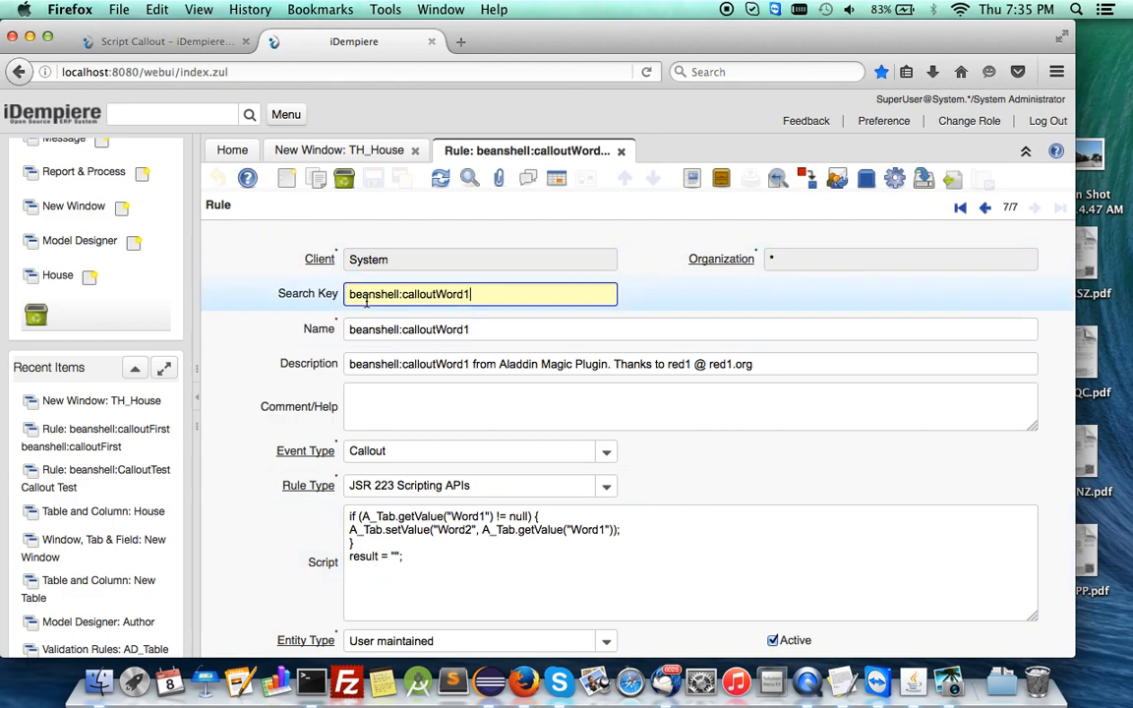
pyautogui.moveTo(107, 375)
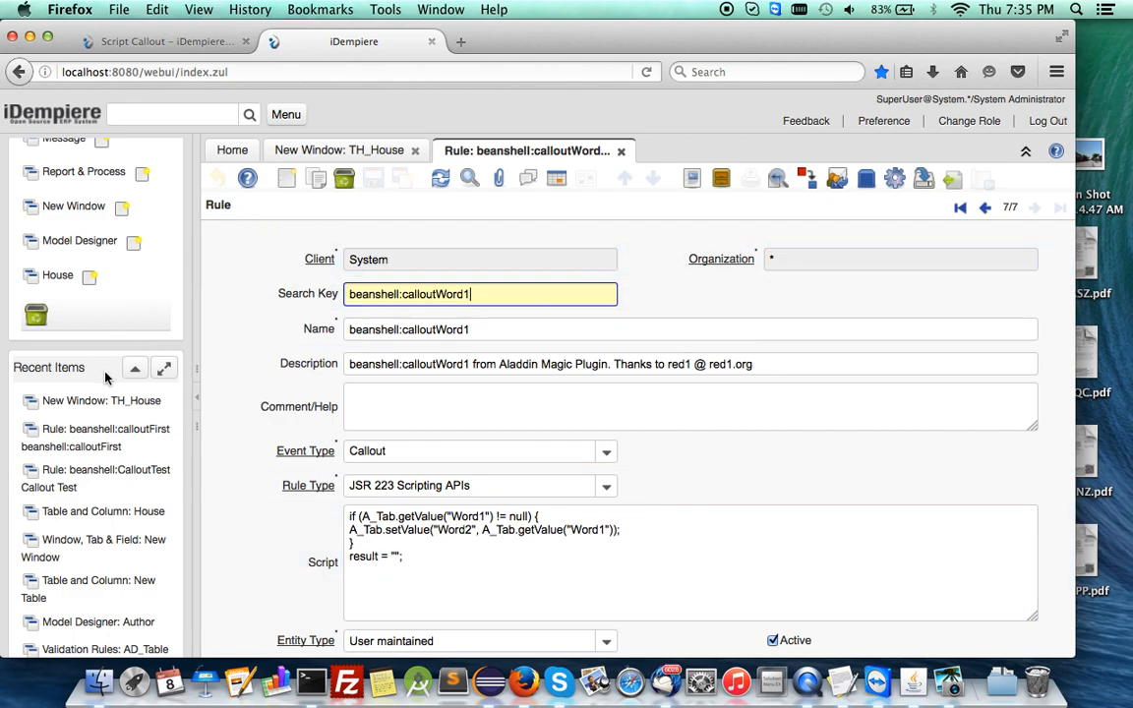
pyautogui.moveTo(100, 515)
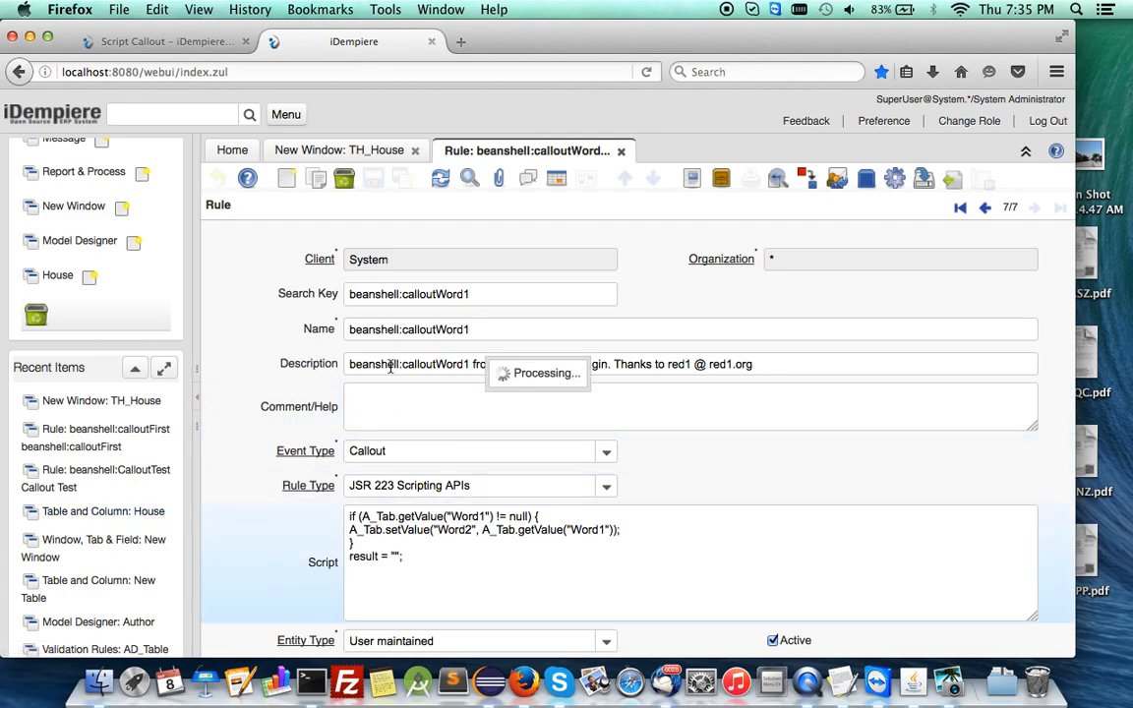
pyautogui.click(103, 511)
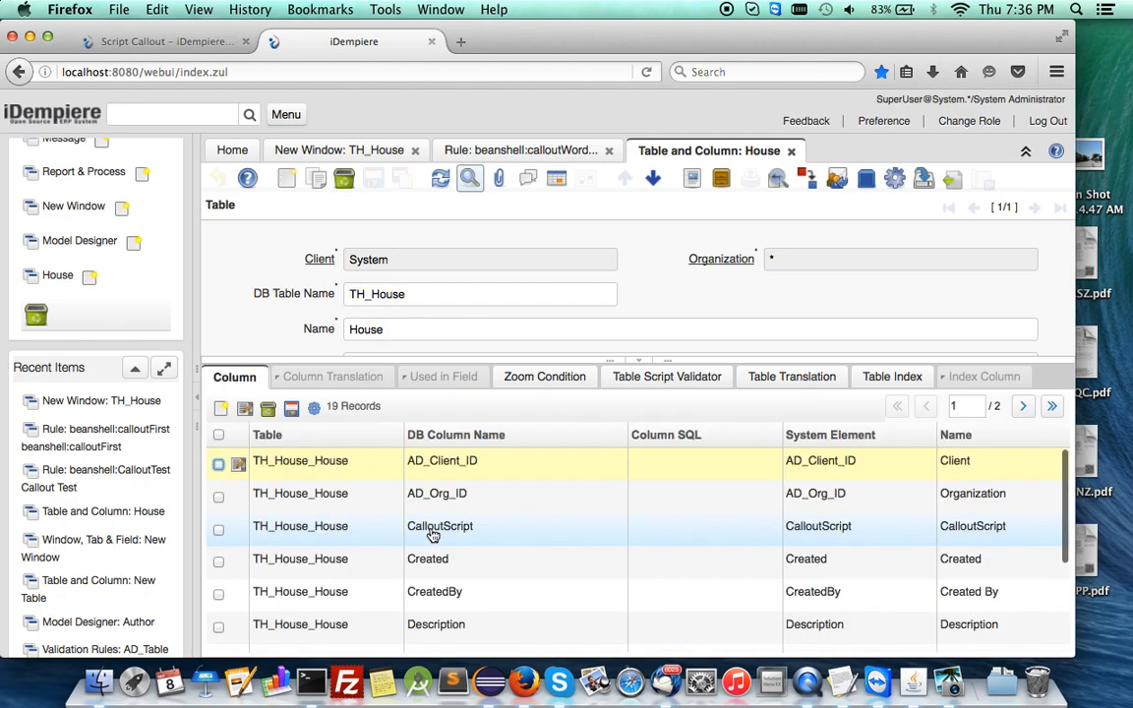
pyautogui.scroll(-3)
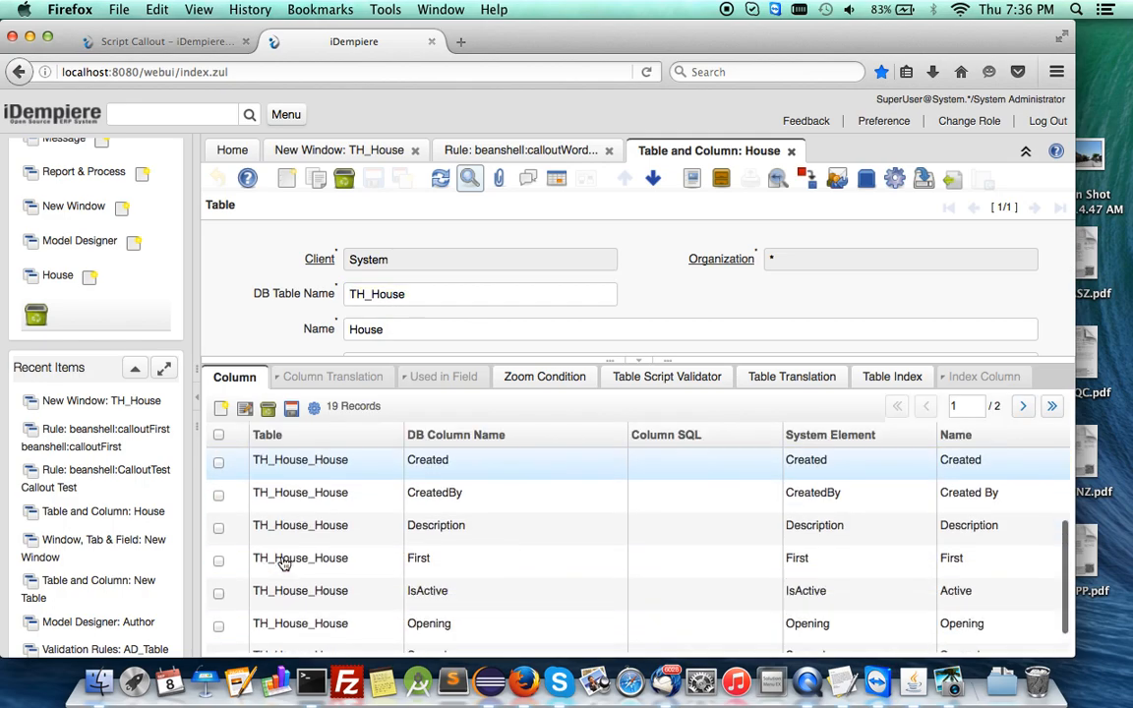
pyautogui.scroll(-3)
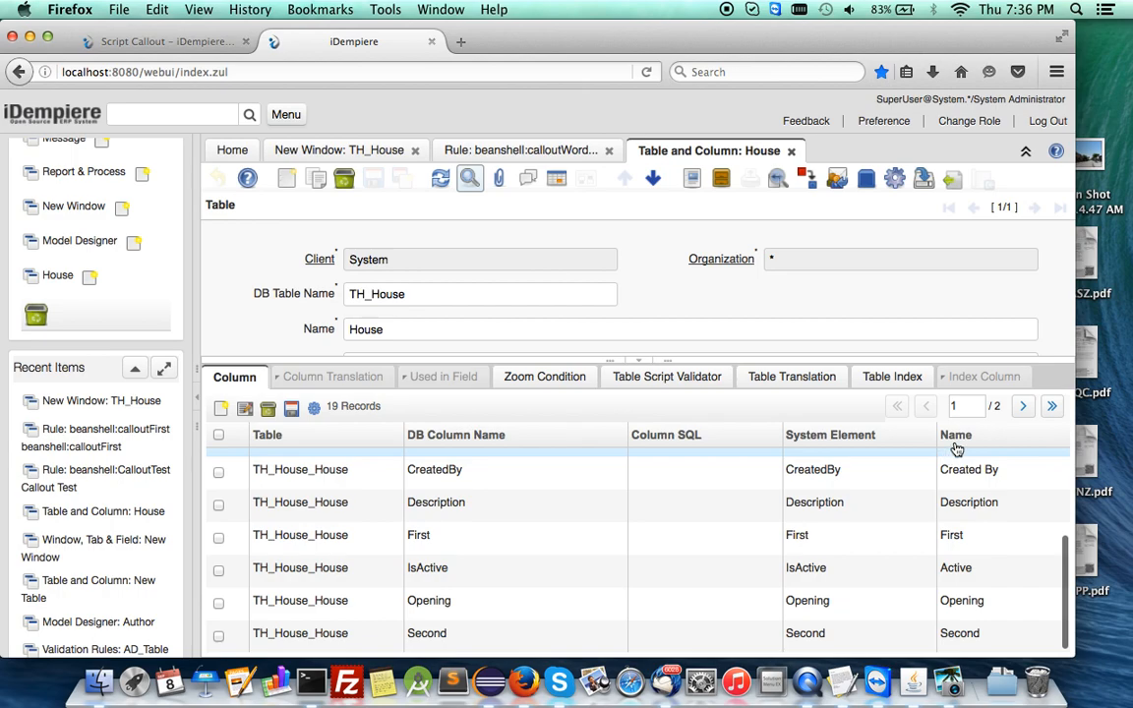
pyautogui.click(1023, 406)
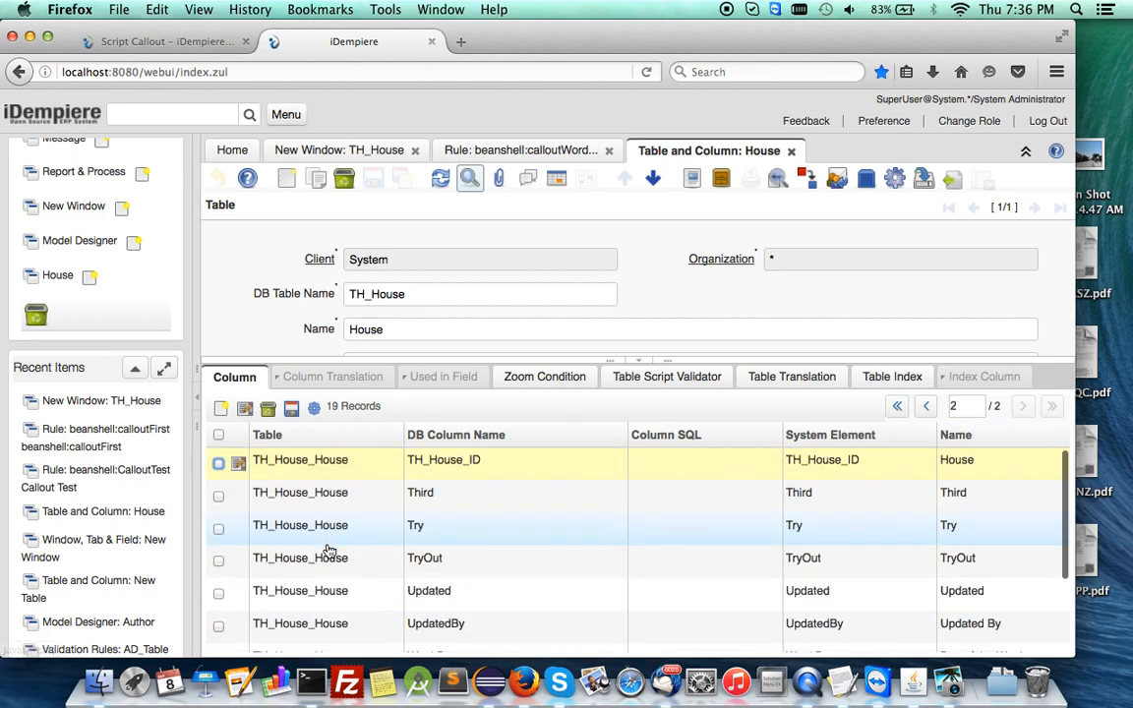
pyautogui.scroll(-3)
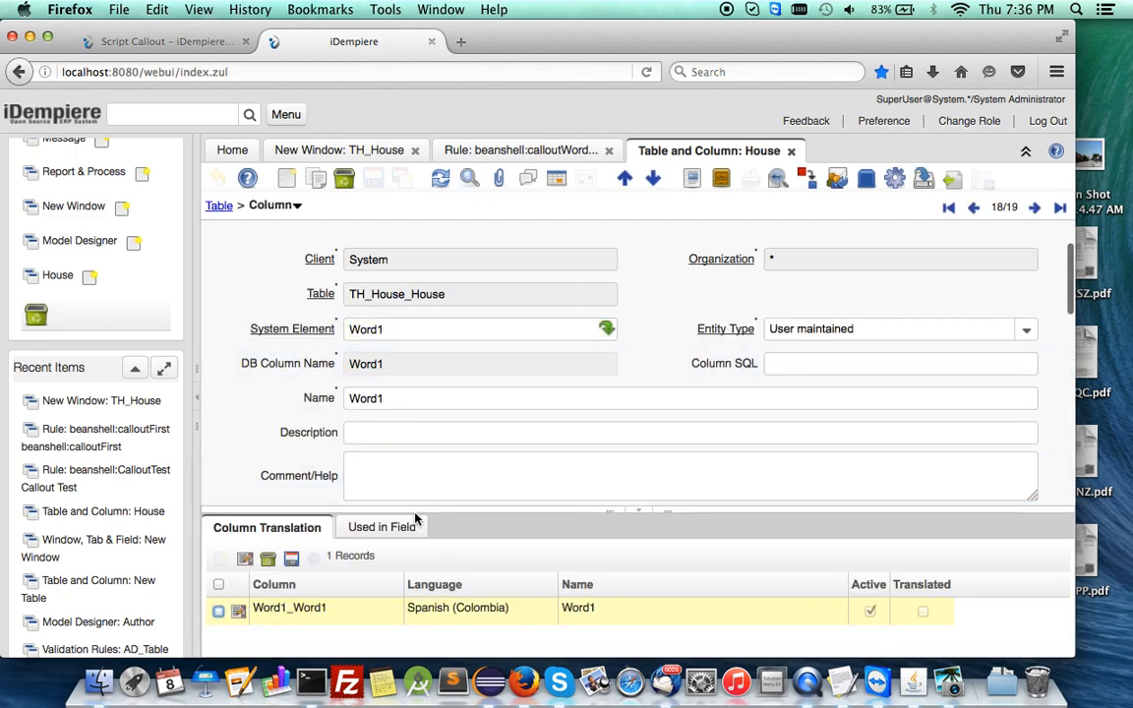
pyautogui.scroll(-3)
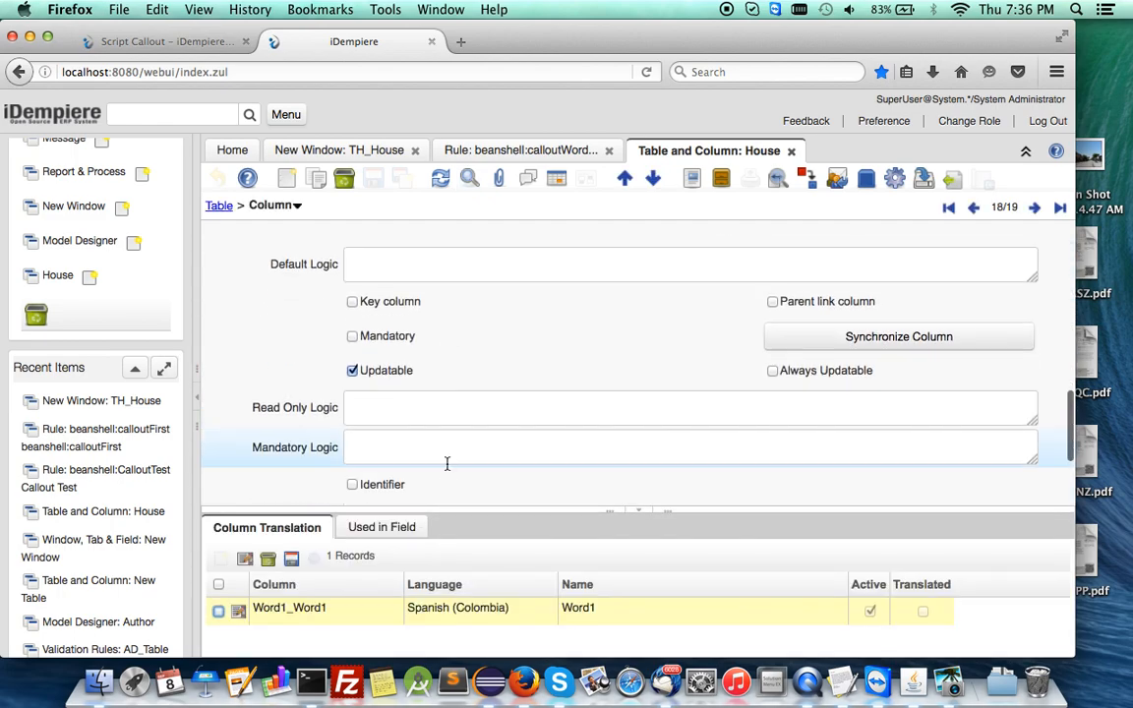
pyautogui.scroll(-3)
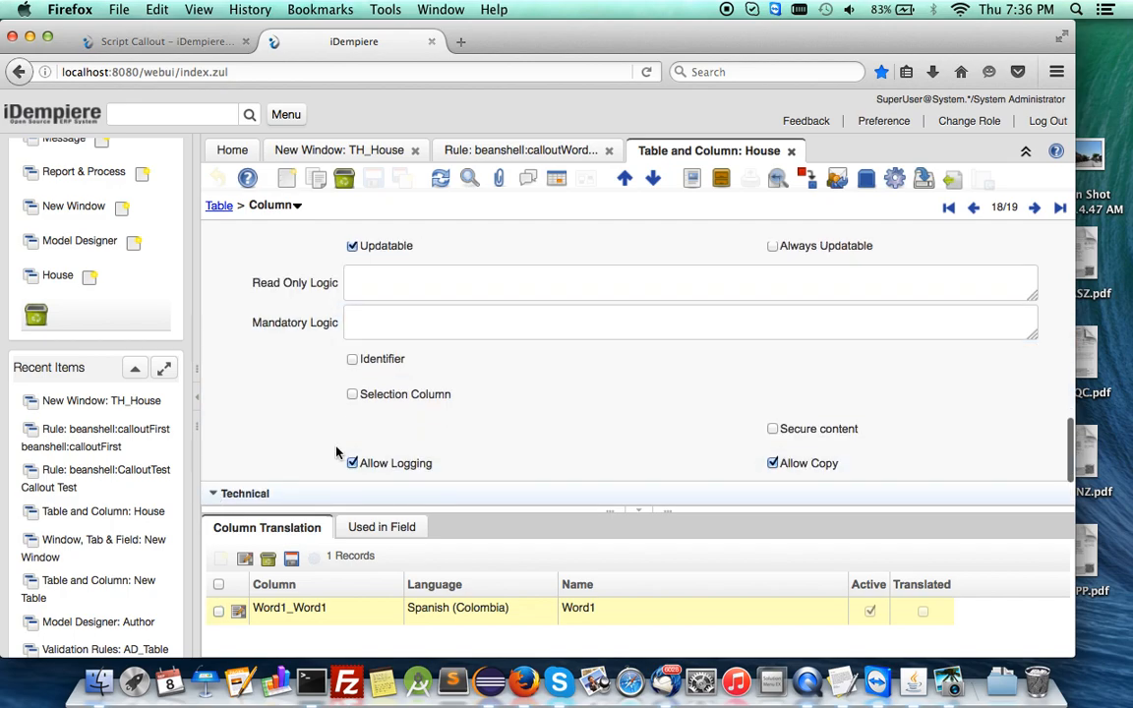
pyautogui.scroll(-3)
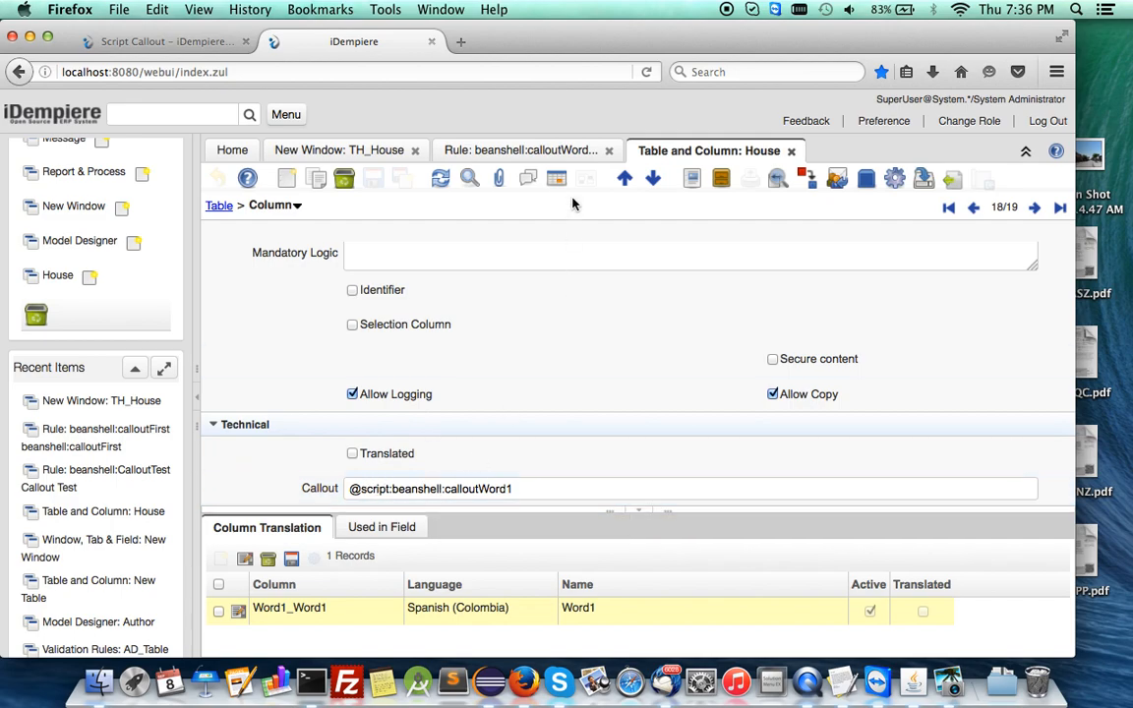
pyautogui.click(519, 149)
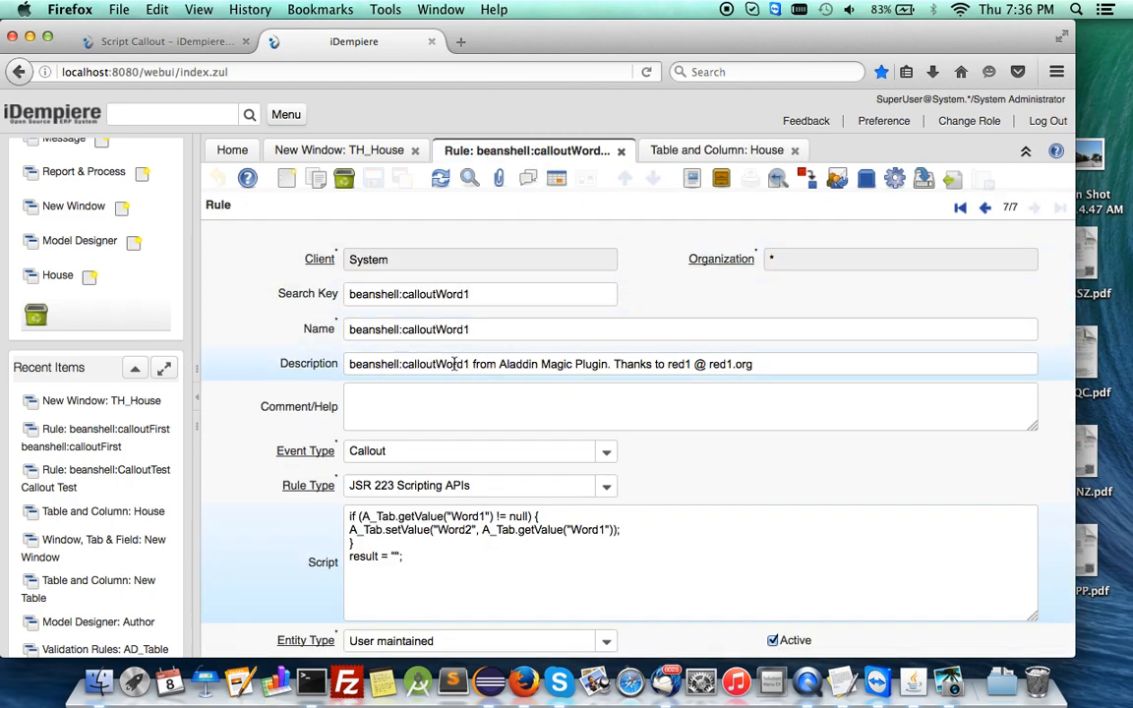
pyautogui.moveTo(436, 555)
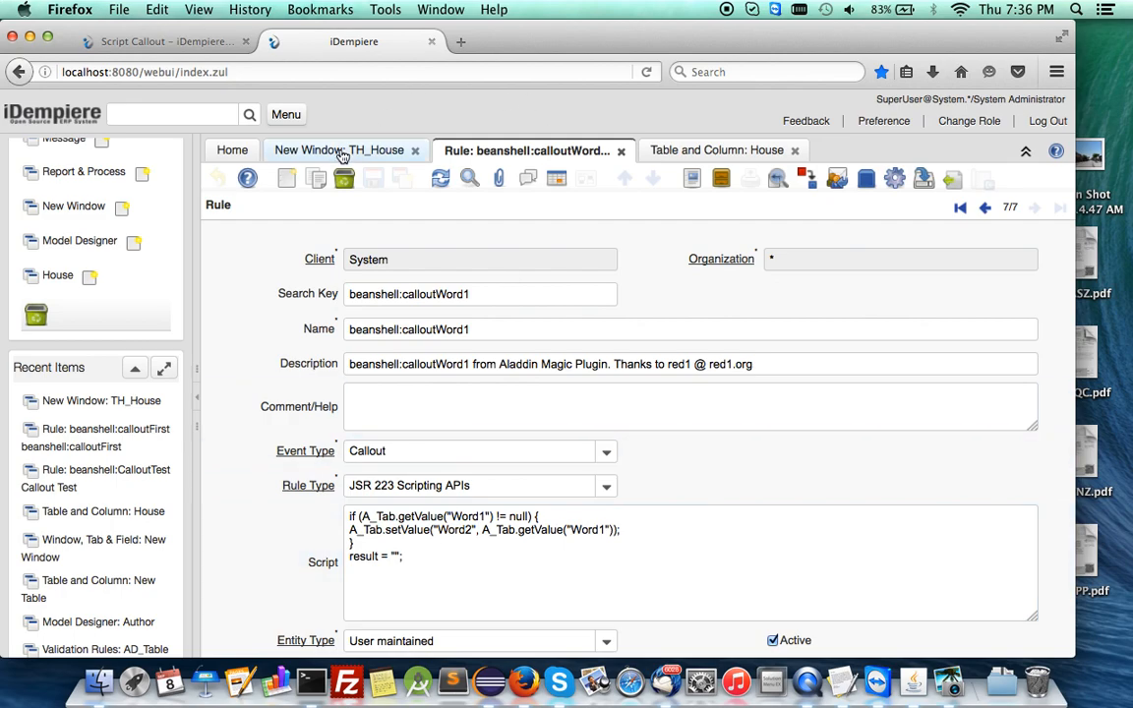
# - Replace Word2 with Try in the TH_House callout, save, and check the regenerated script
pyautogui.click(338, 150)
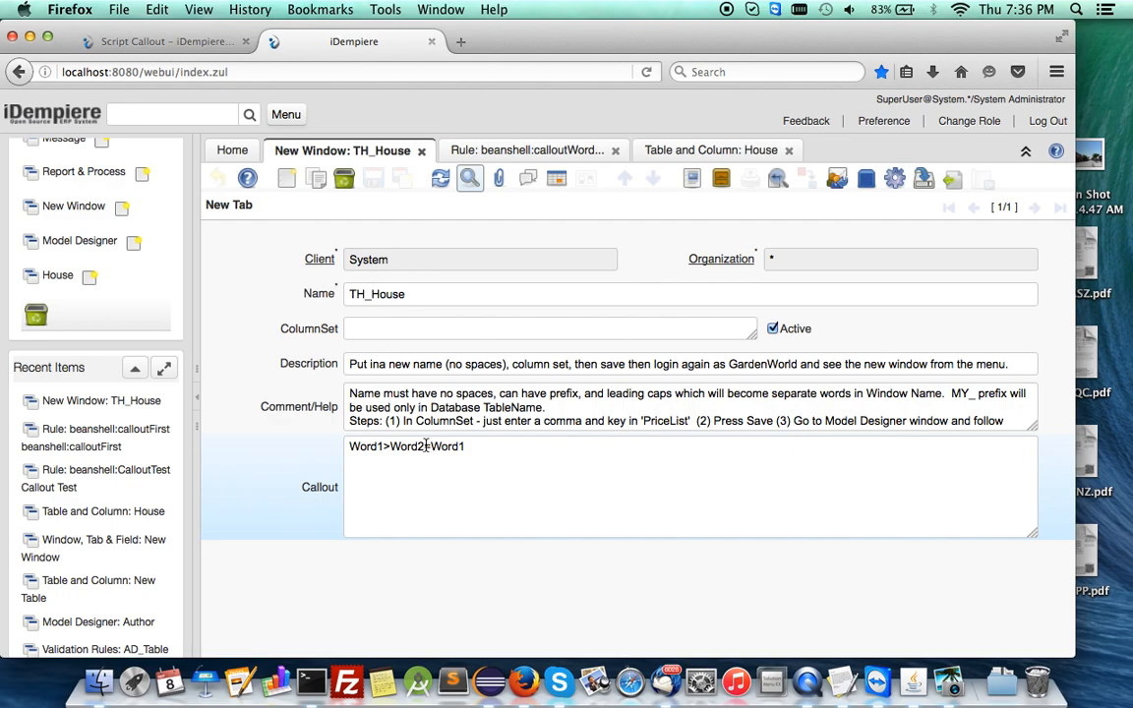
pyautogui.doubleClick(405, 447)
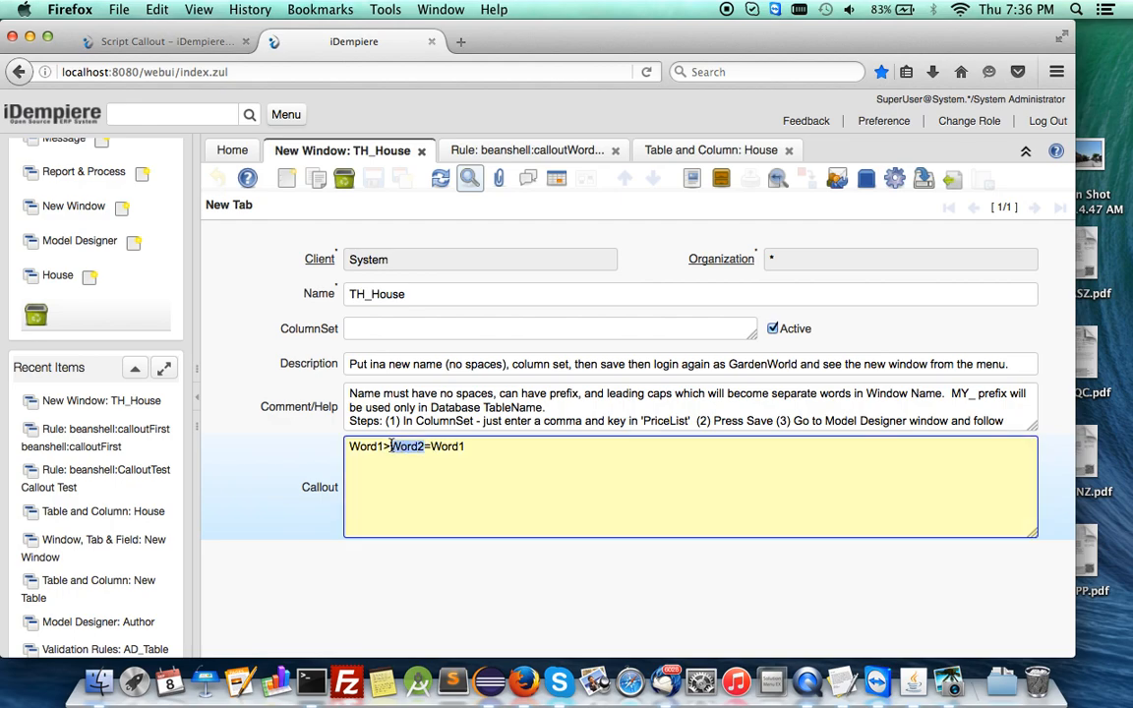
pyautogui.write('Try')
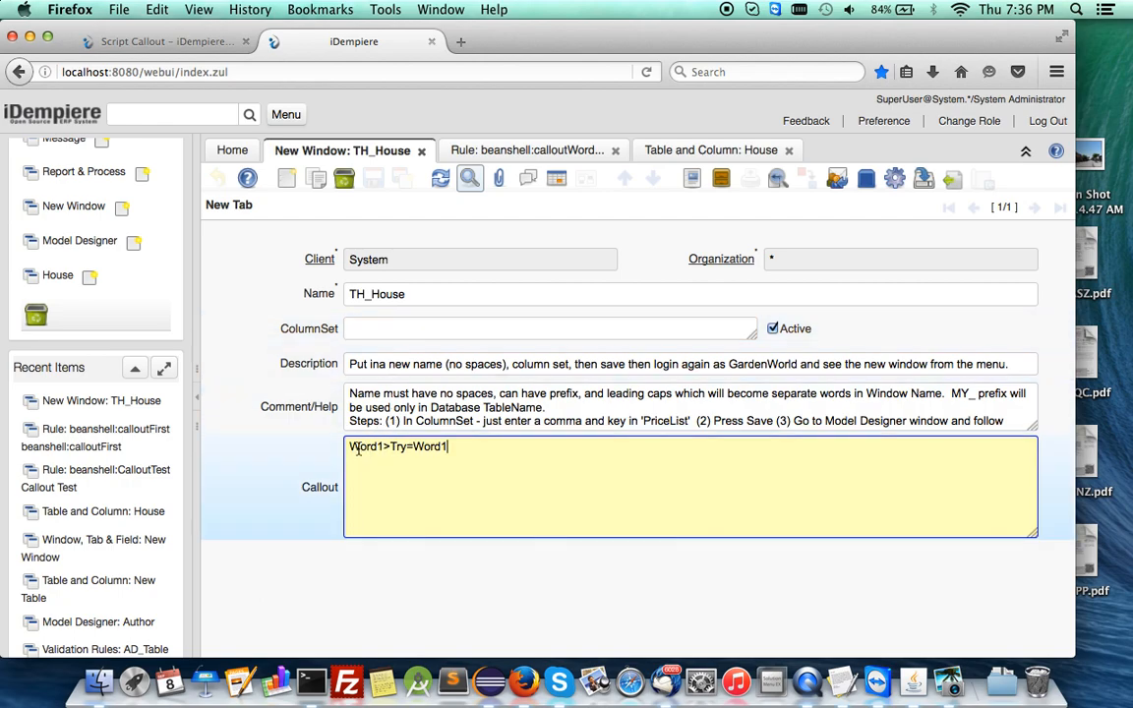
pyautogui.doubleClick(365, 447)
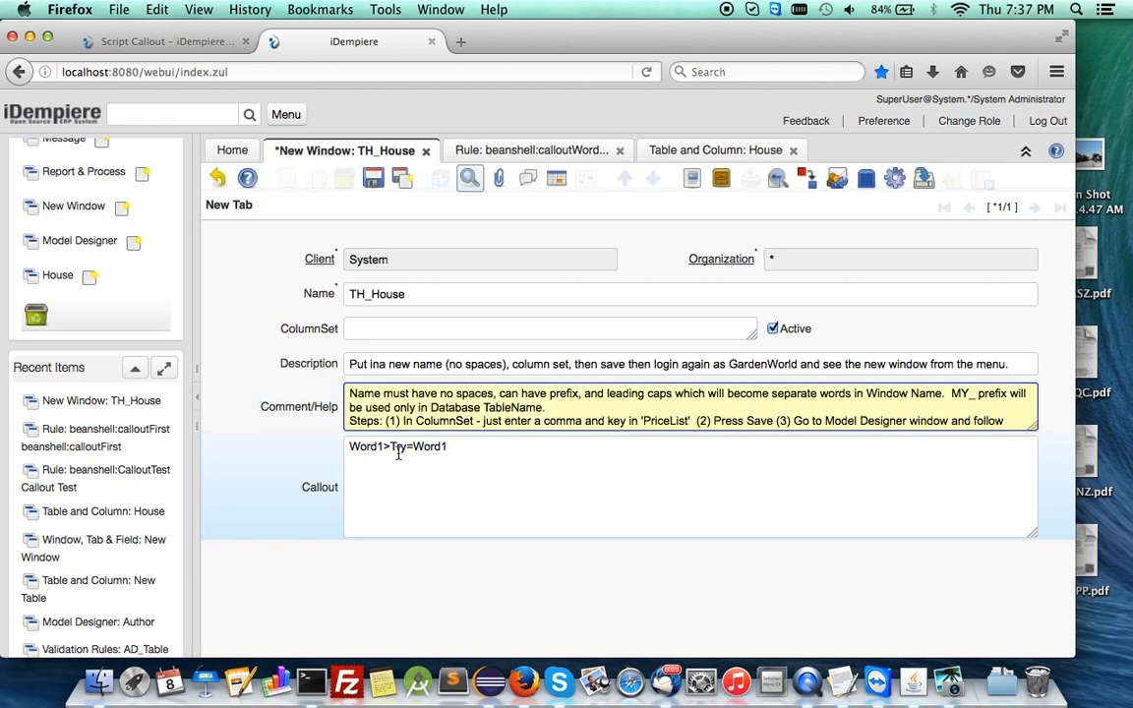
pyautogui.moveTo(375, 180)
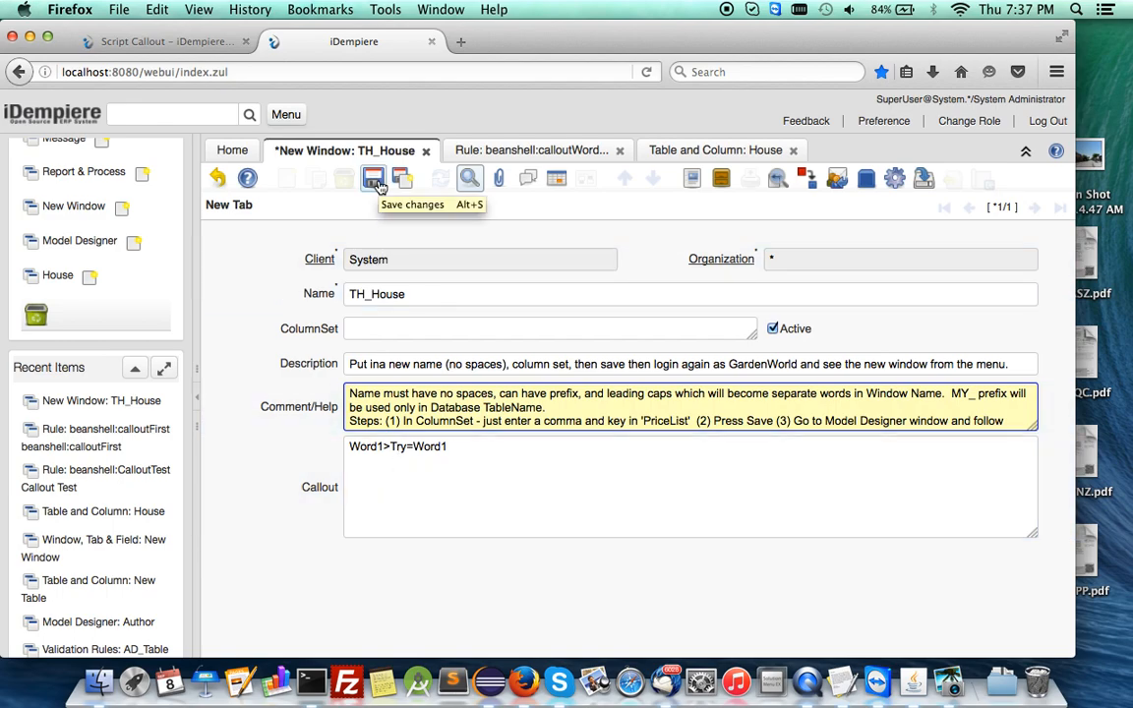
pyautogui.click(373, 178)
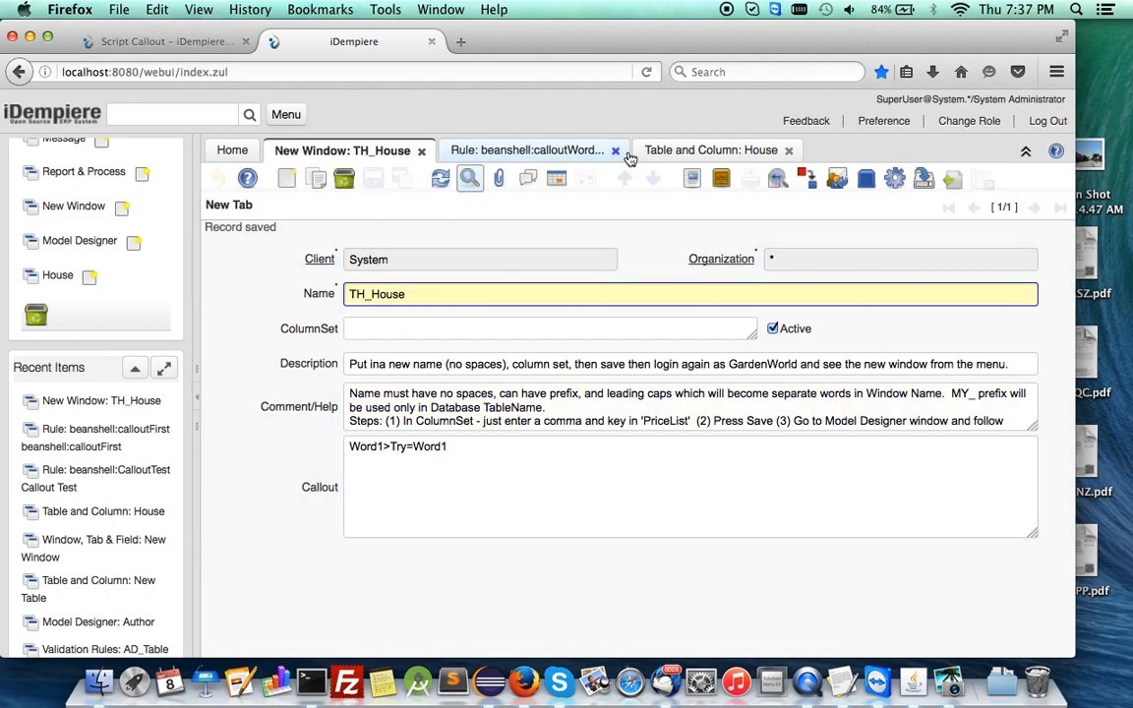
pyautogui.click(533, 150)
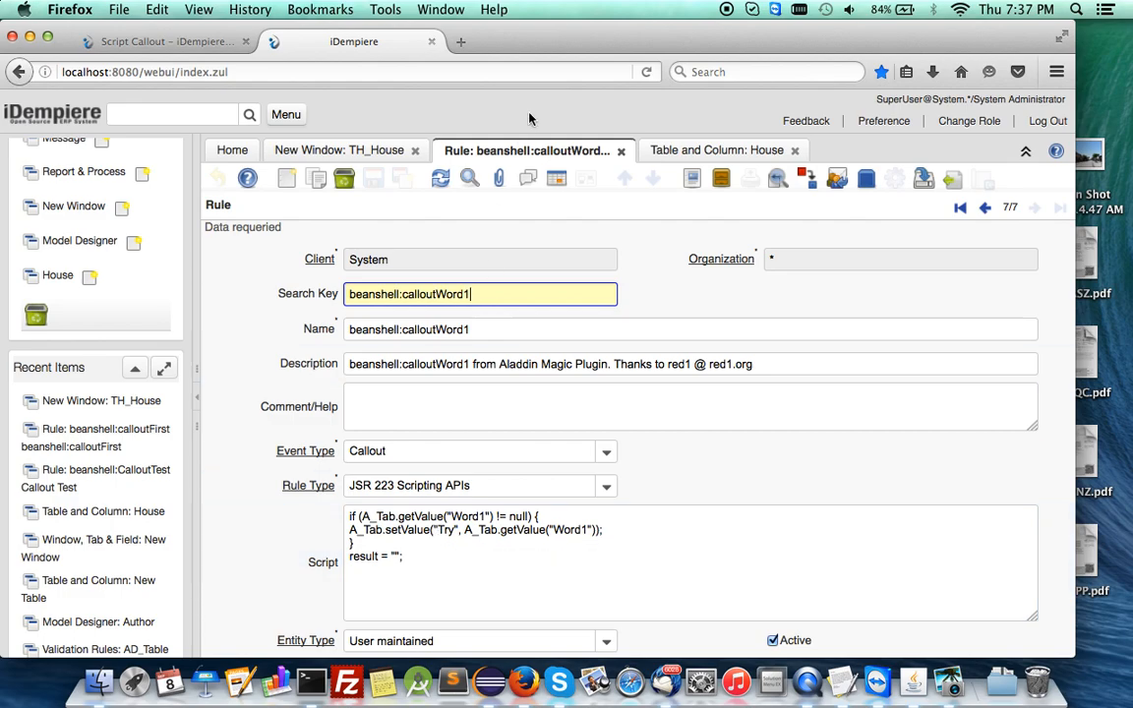
# - View the beanshell:calloutFirst script setting Third to First times Second, then return to TH_House
pyautogui.click(713, 150)
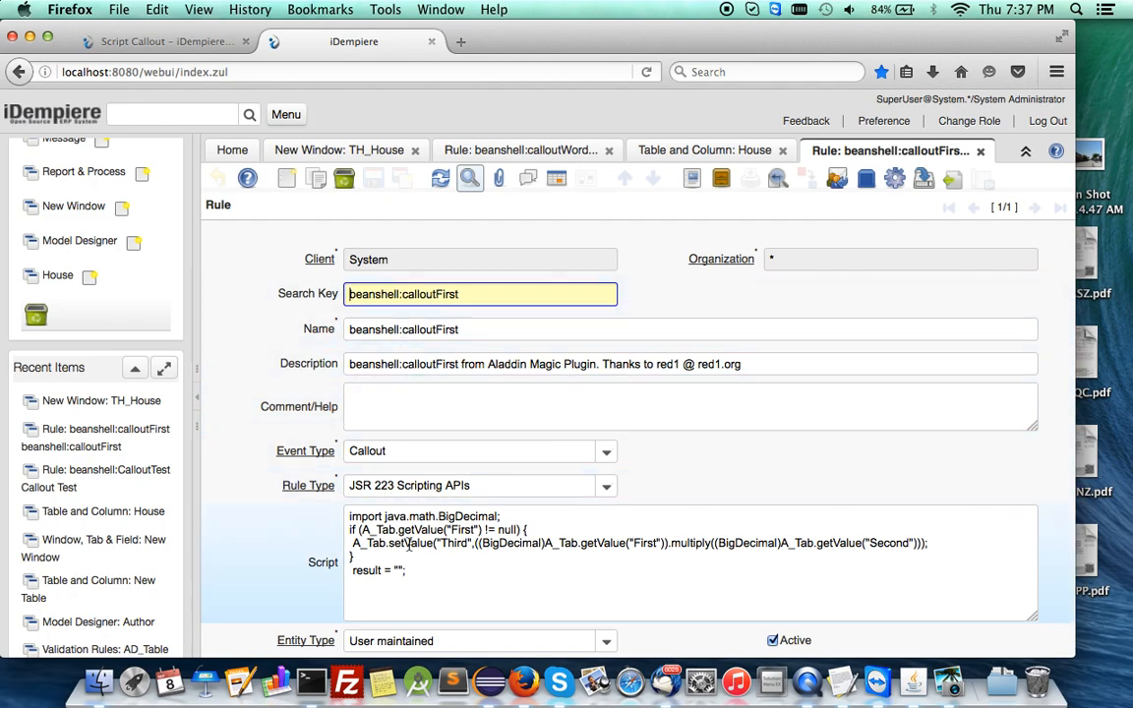
pyautogui.moveTo(453, 548)
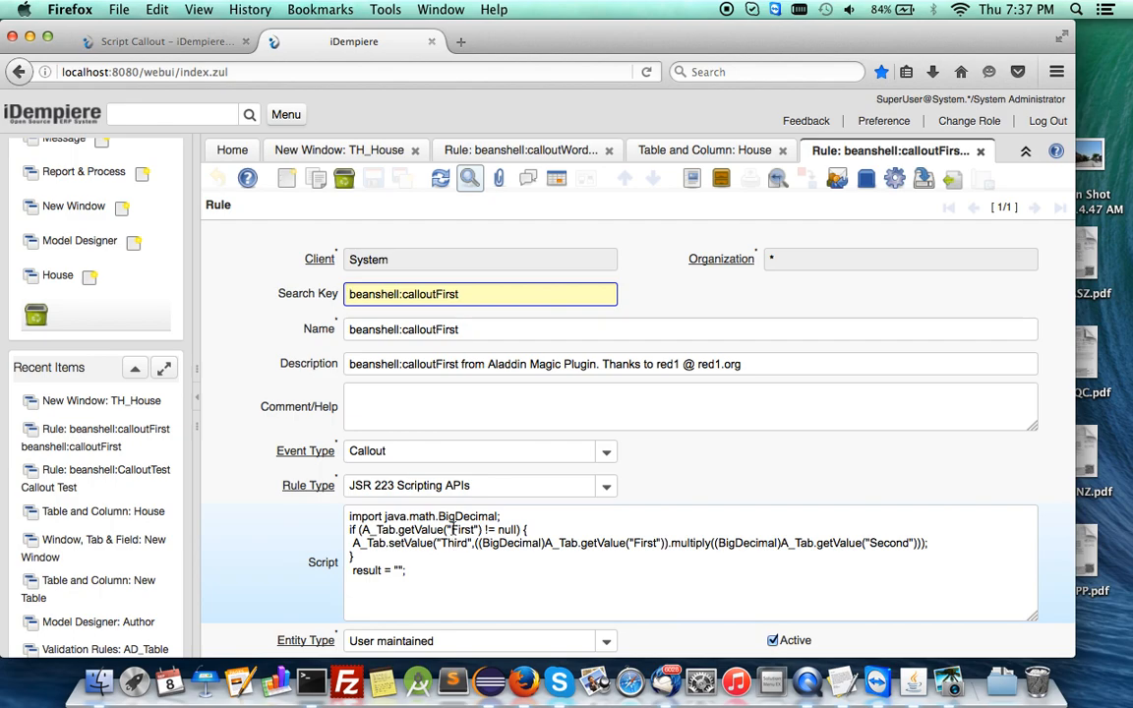
pyautogui.click(338, 149)
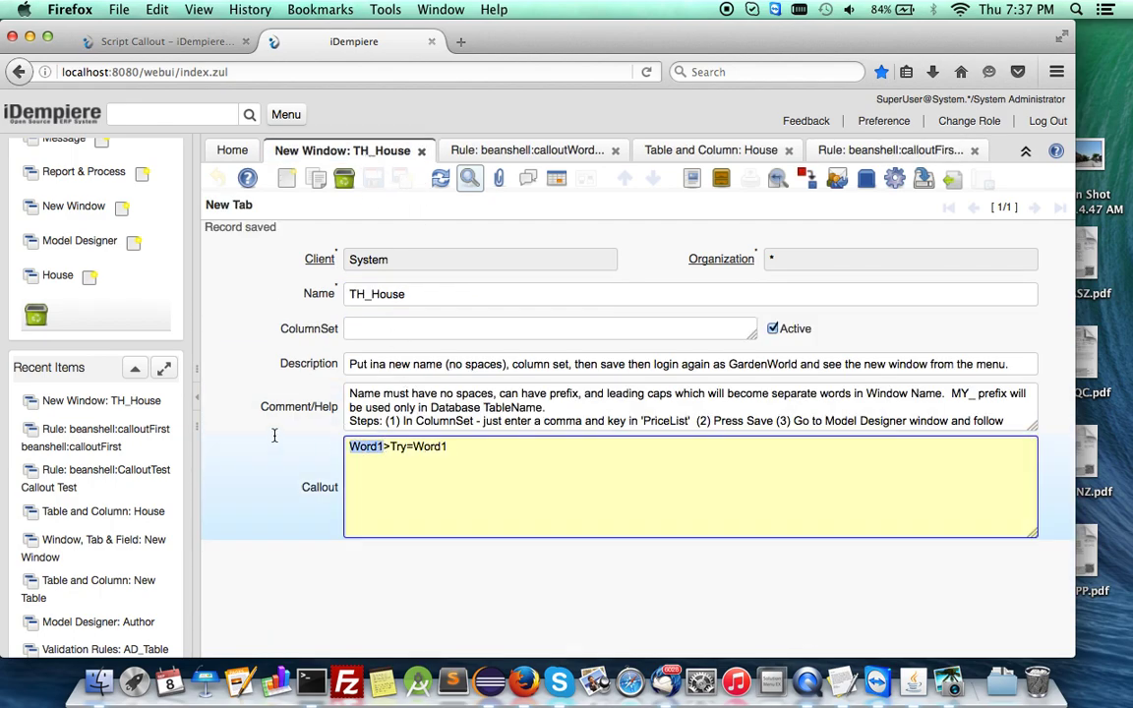
# - Edit the Callout text, changing Second= to Third= and the expression to First + Second - Third
pyautogui.write('First')
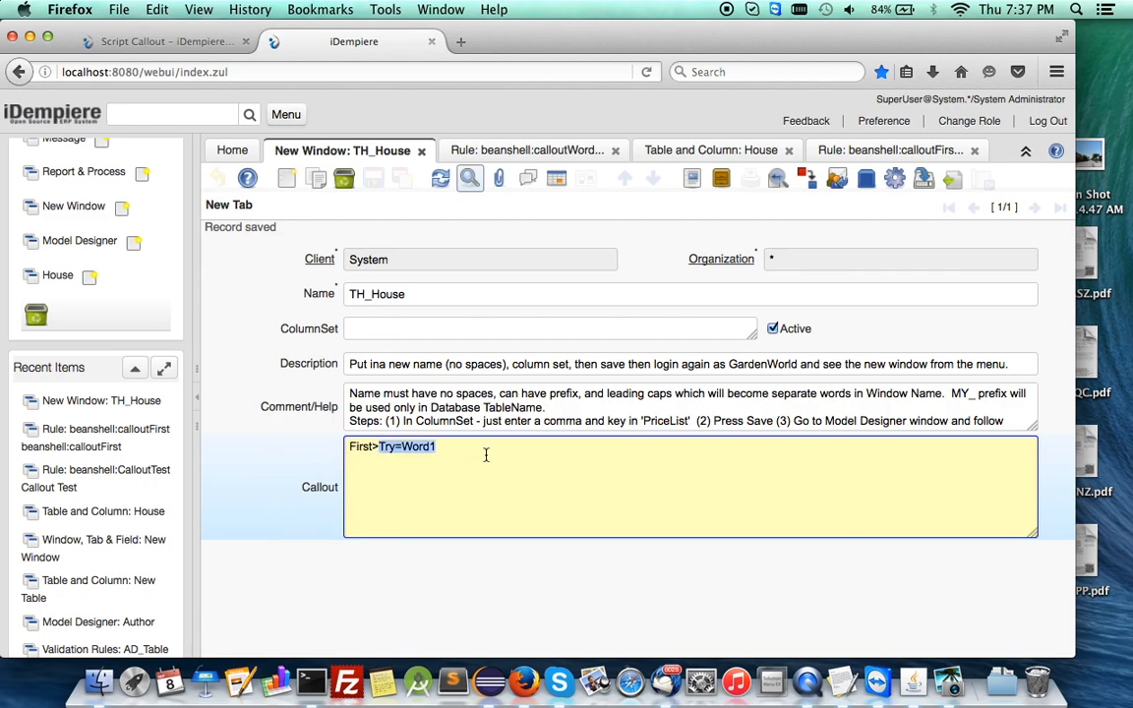
pyautogui.write('S')
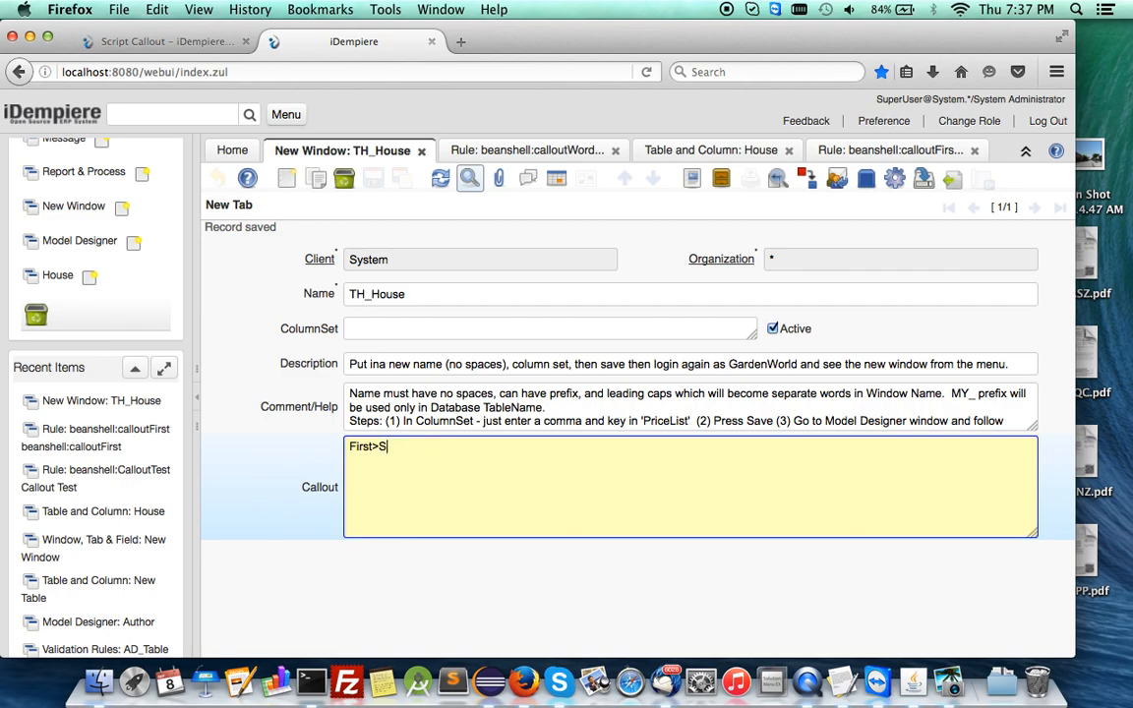
pyautogui.write('econd=')
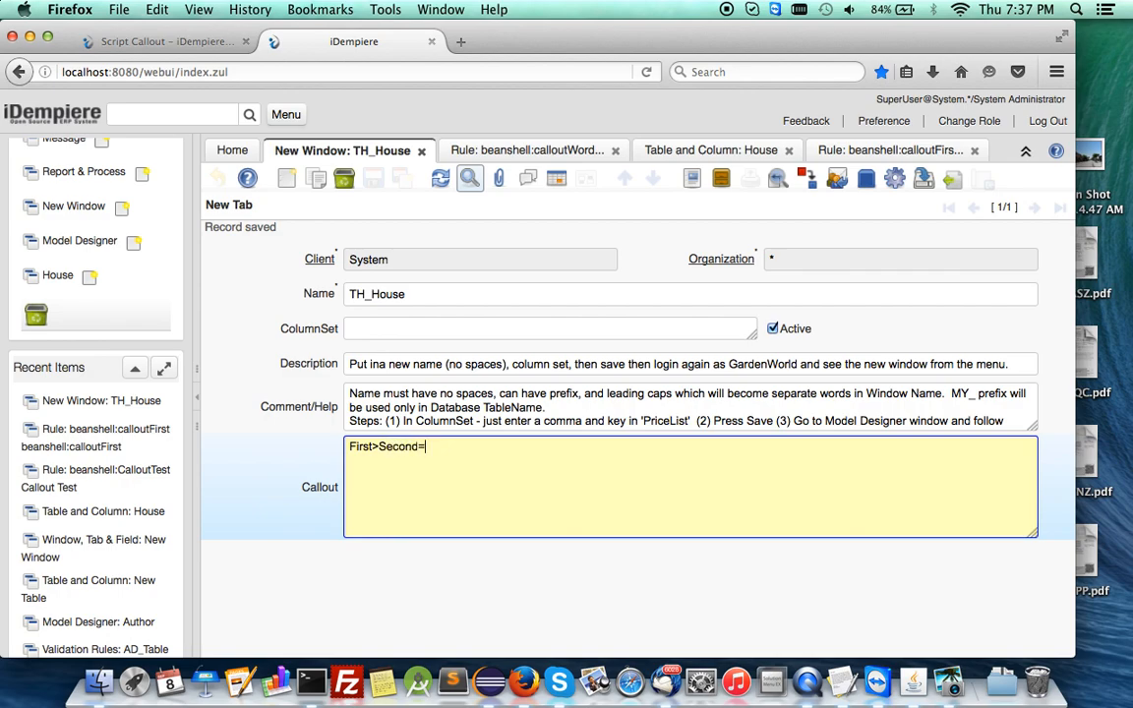
pyautogui.write('Fis')
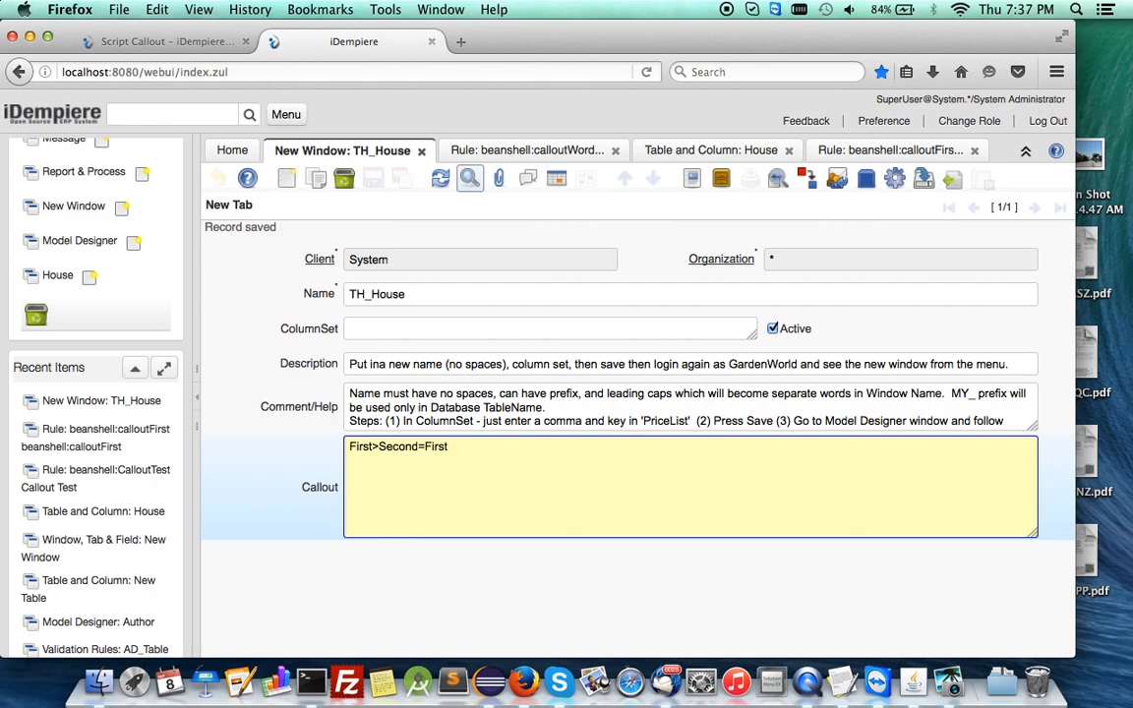
pyautogui.write('-')
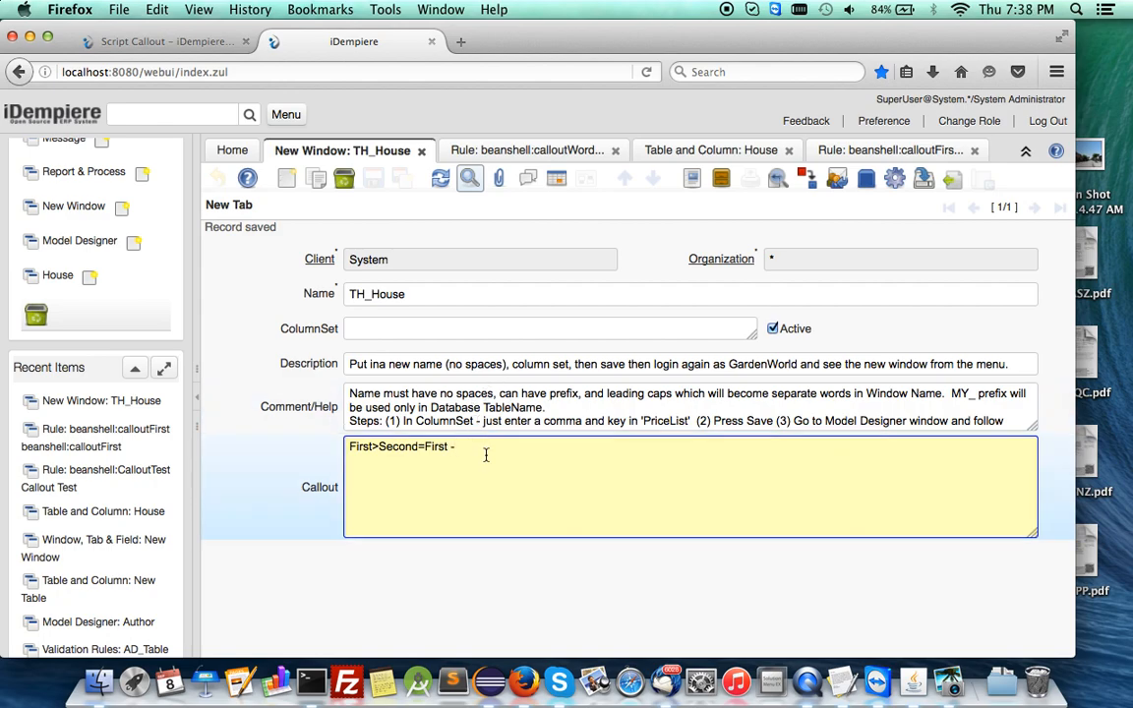
pyautogui.write('Sec')
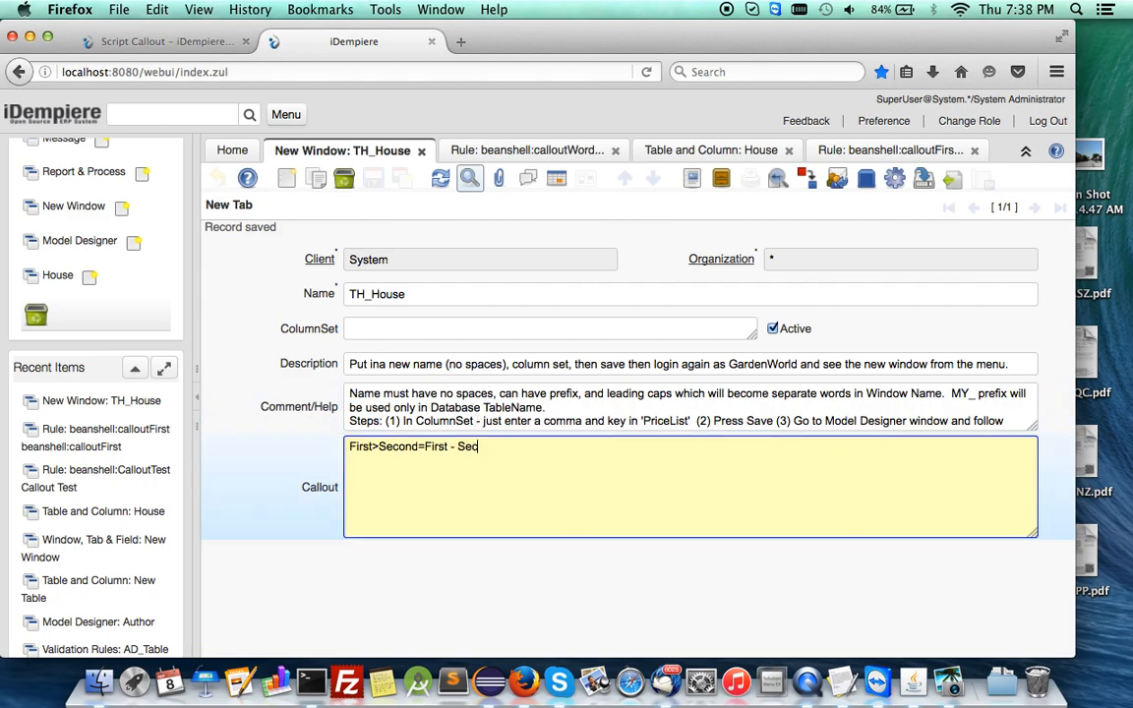
pyautogui.write('ond +')
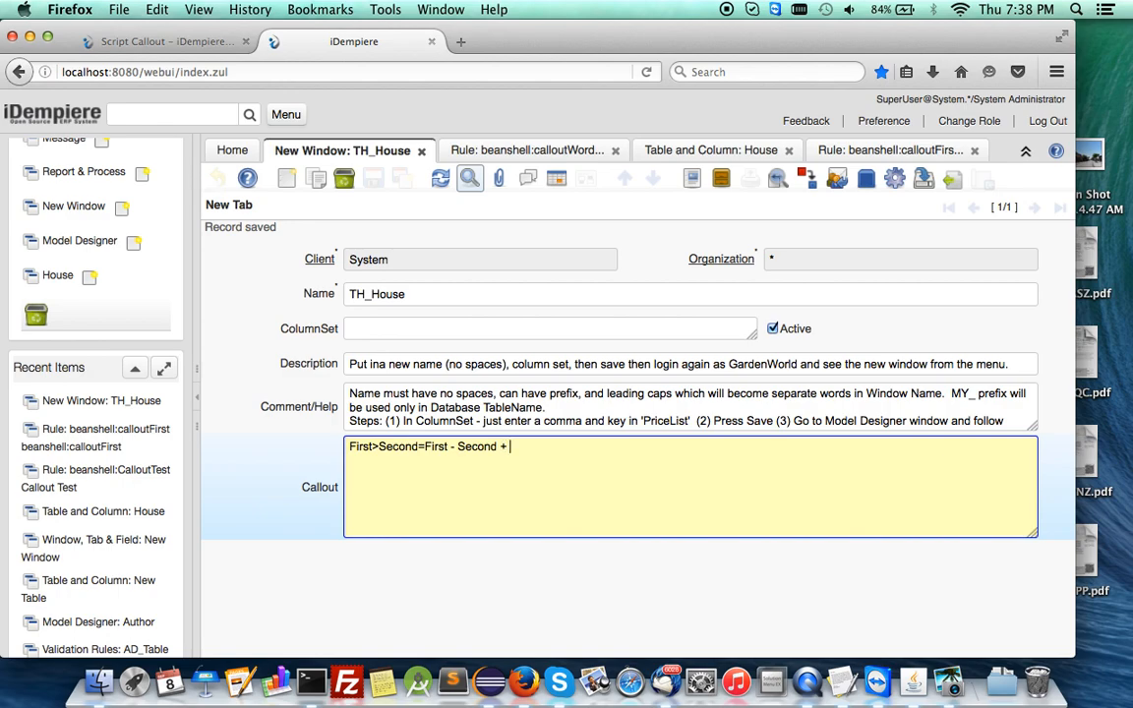
pyautogui.write('Third')
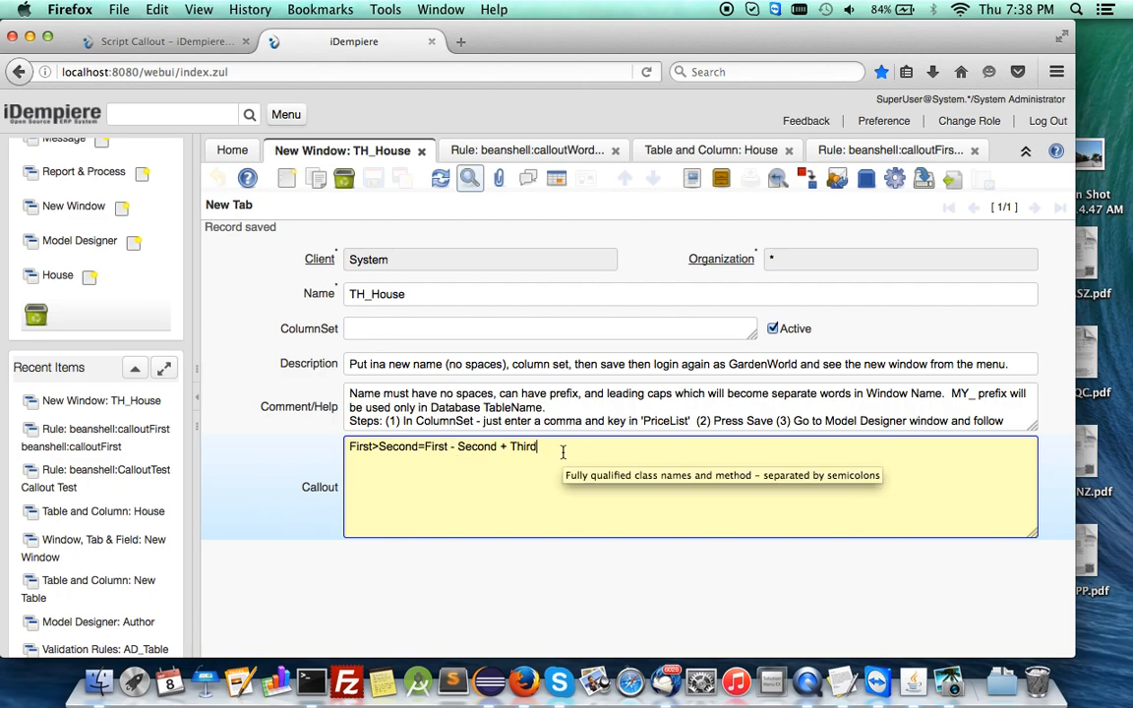
pyautogui.moveTo(457, 447)
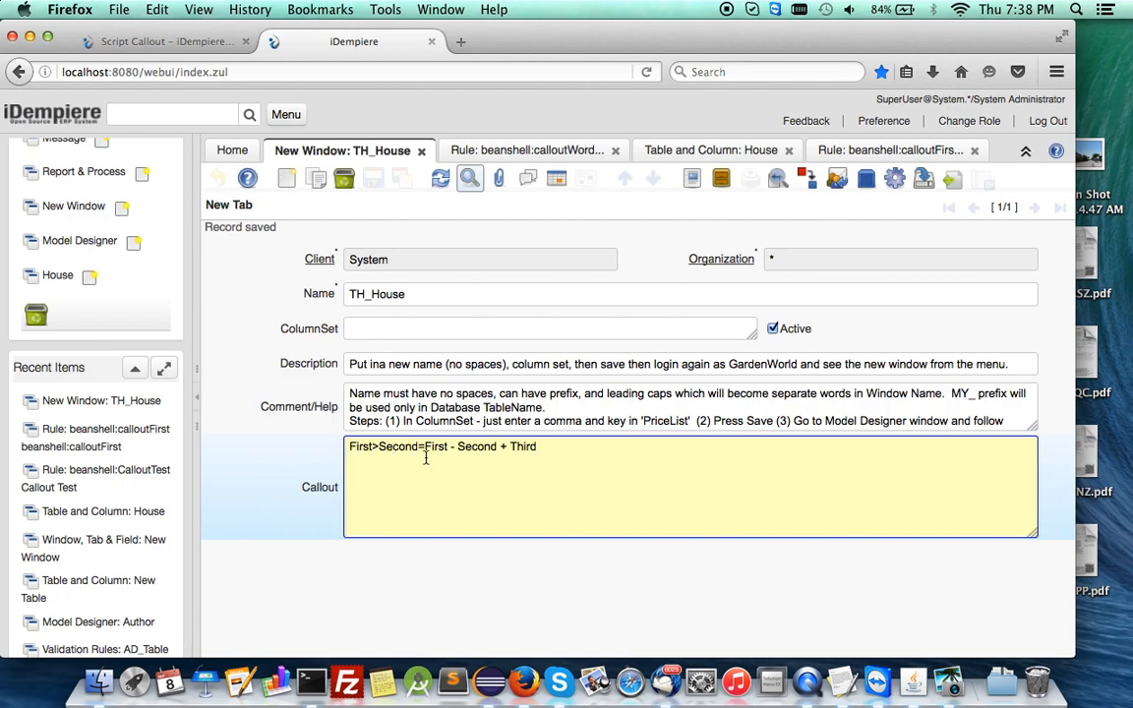
pyautogui.moveTo(463, 447)
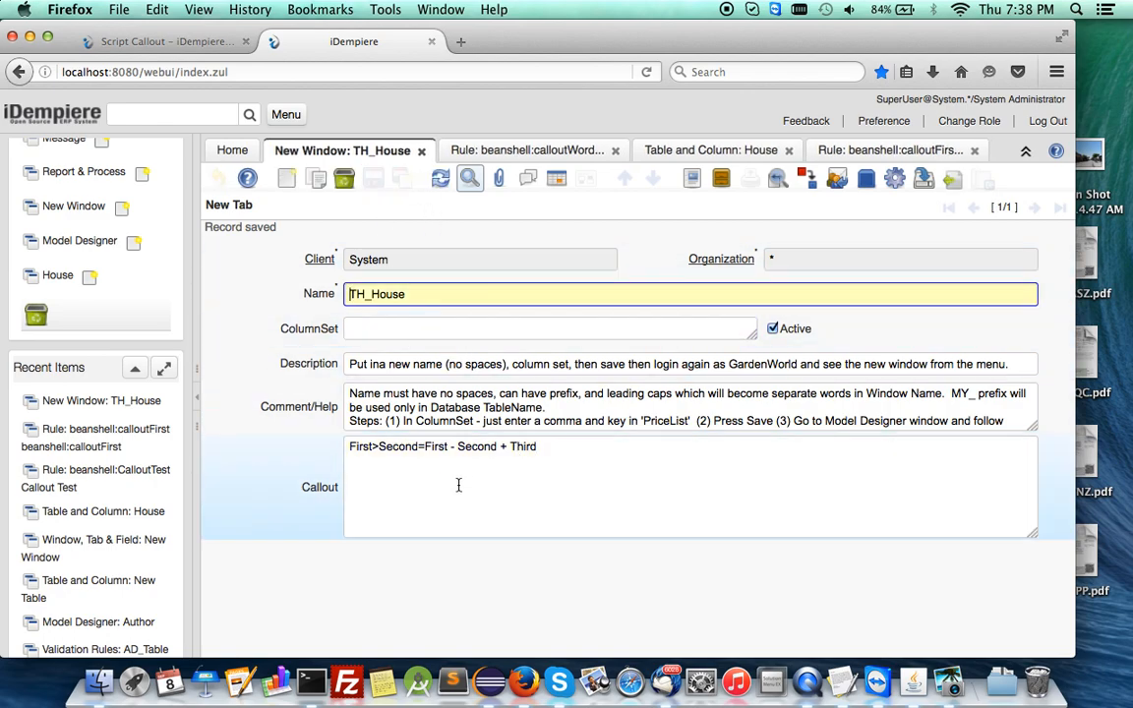
pyautogui.moveTo(517, 447)
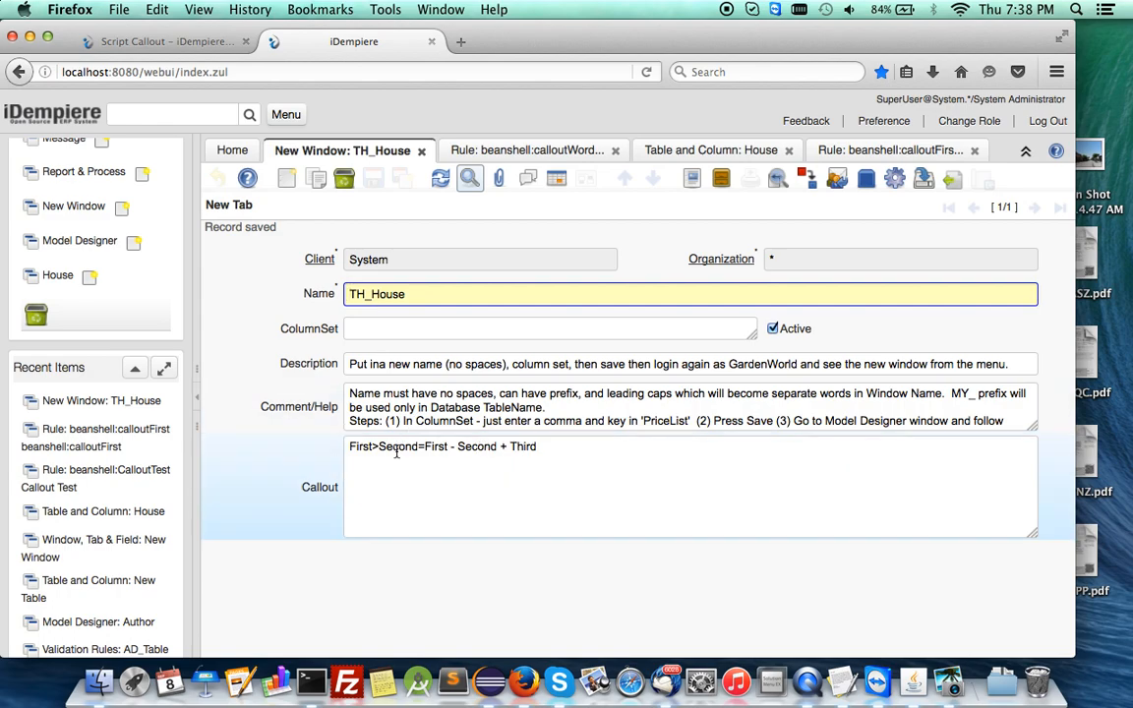
pyautogui.moveTo(396, 449)
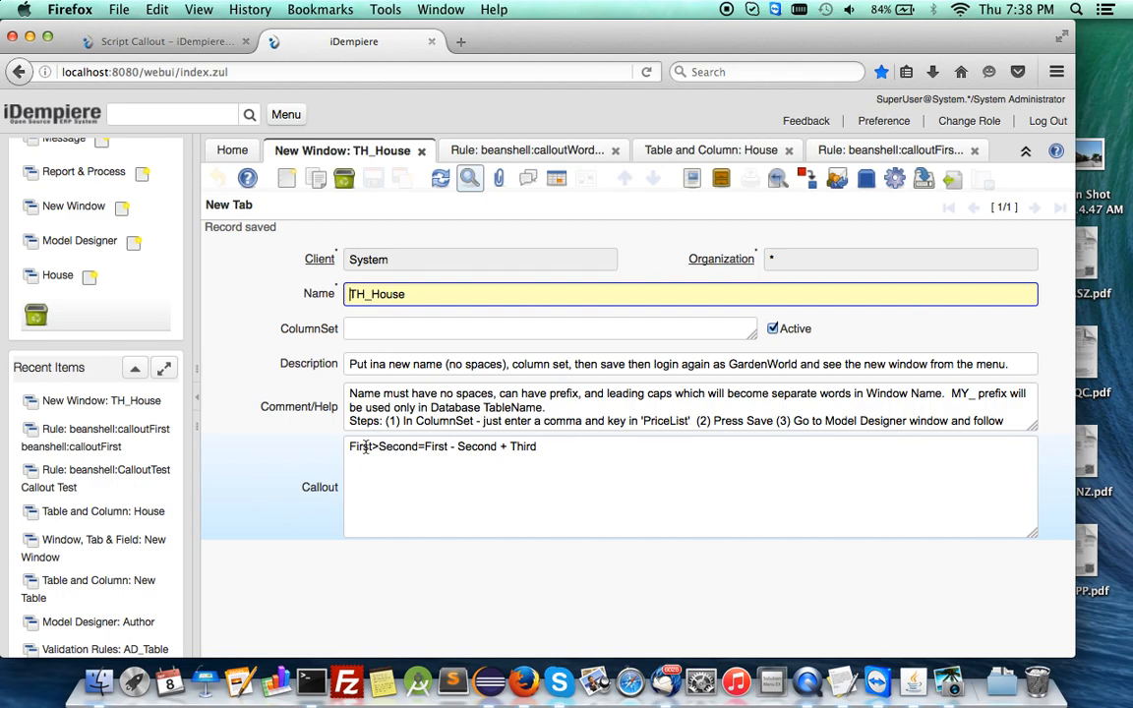
pyautogui.doubleClick(395, 447)
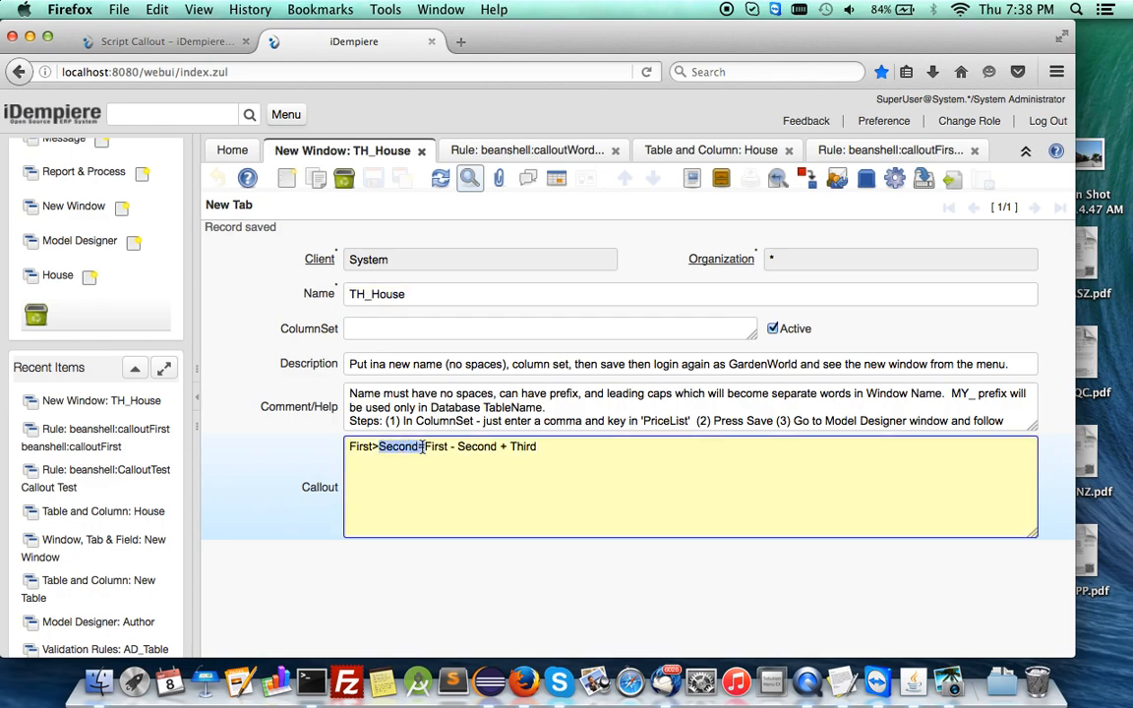
pyautogui.write('Thir')
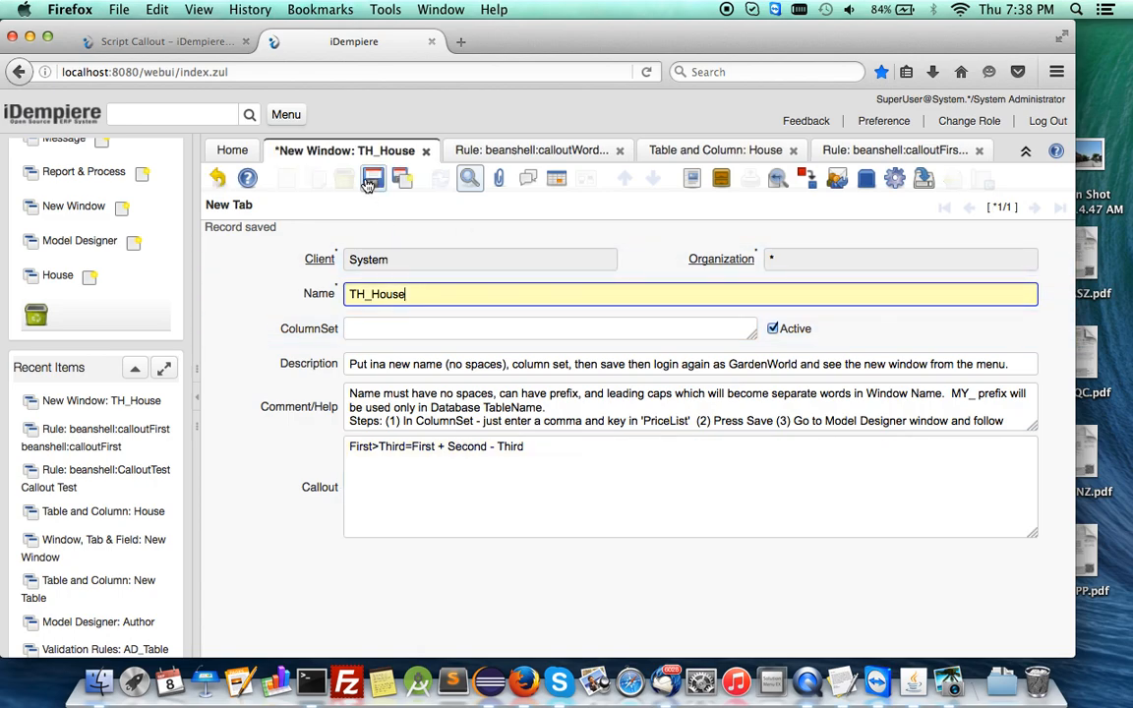
# - Save the TH_House callout and view the regenerated beanshell:calloutFirst rule script
pyautogui.click(372, 178)
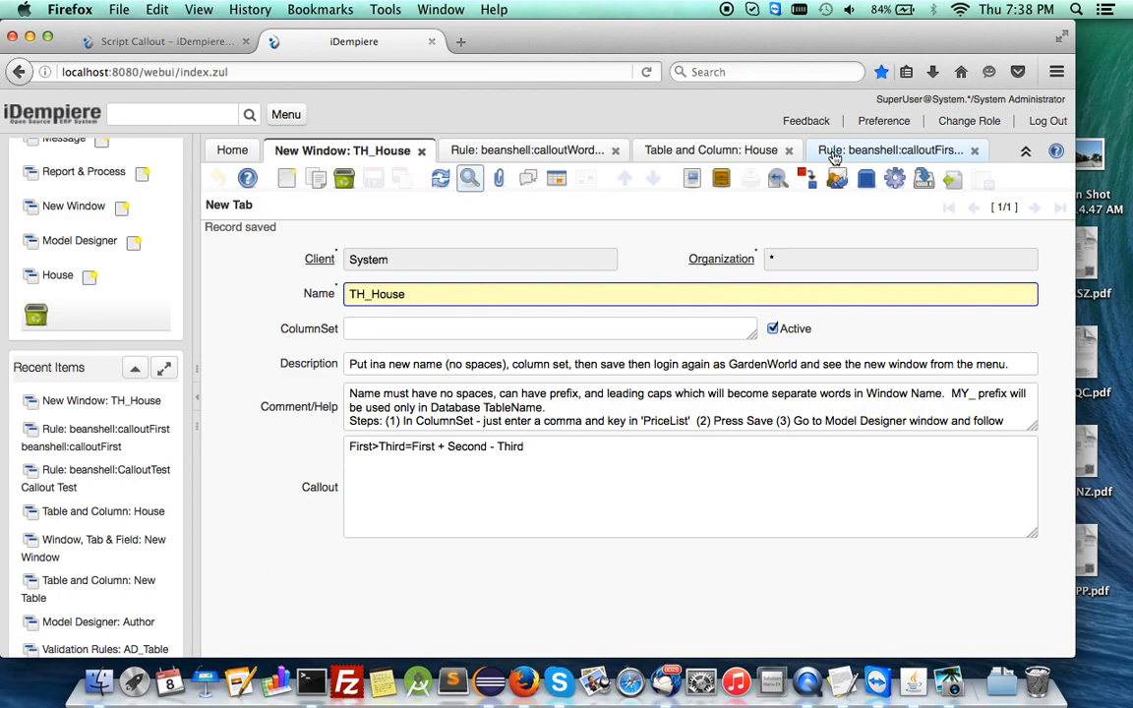
pyautogui.click(890, 150)
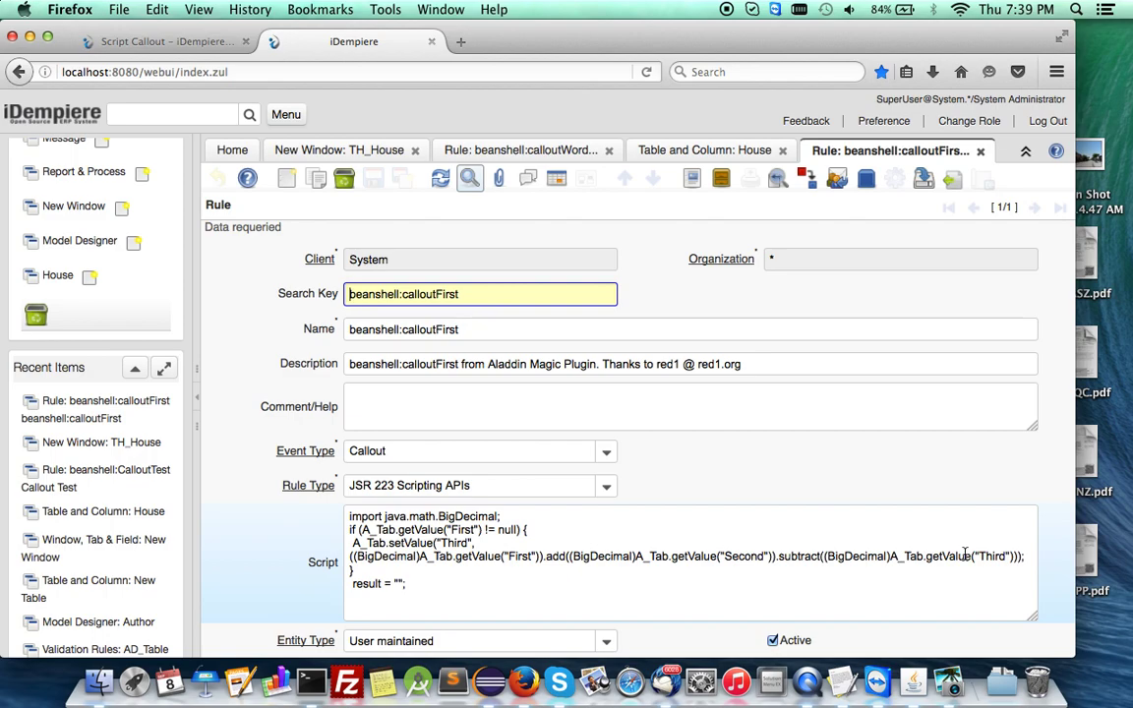
pyautogui.moveTo(544, 544)
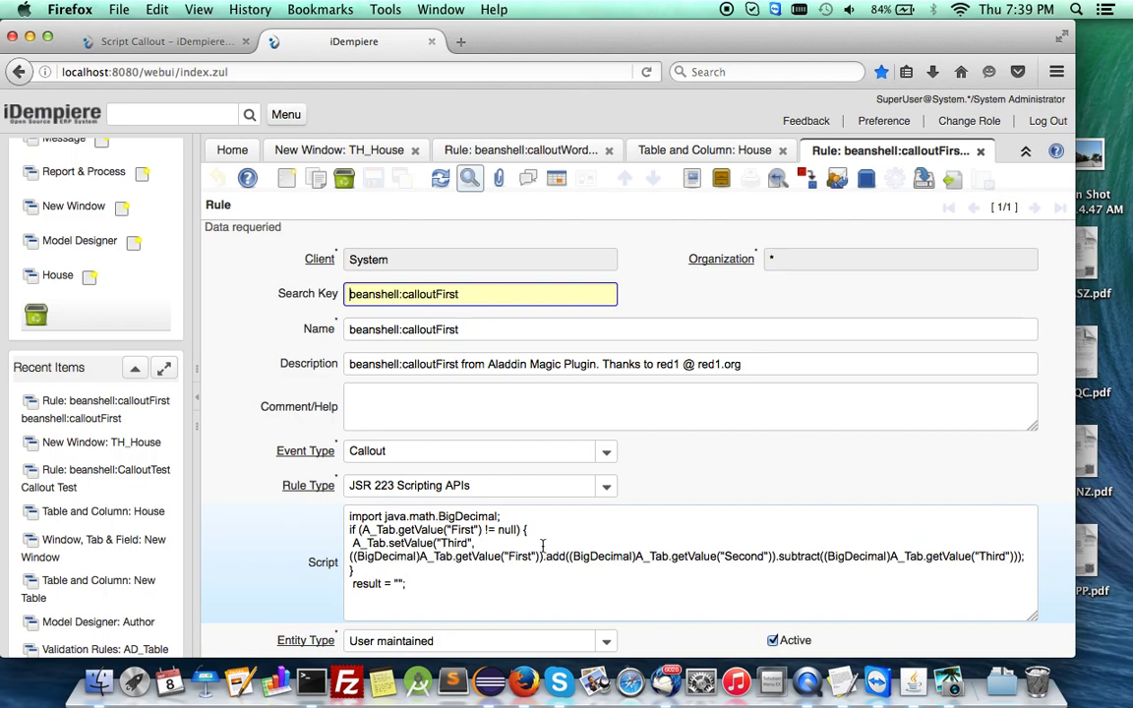
pyautogui.moveTo(515, 564)
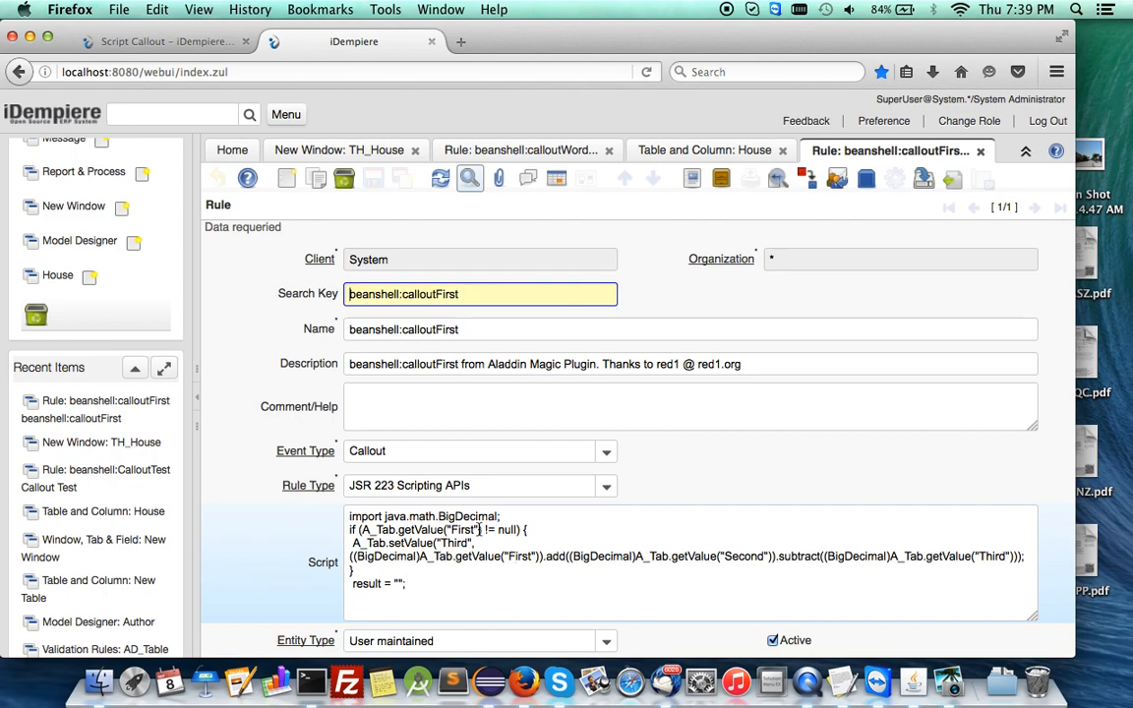
pyautogui.moveTo(701, 564)
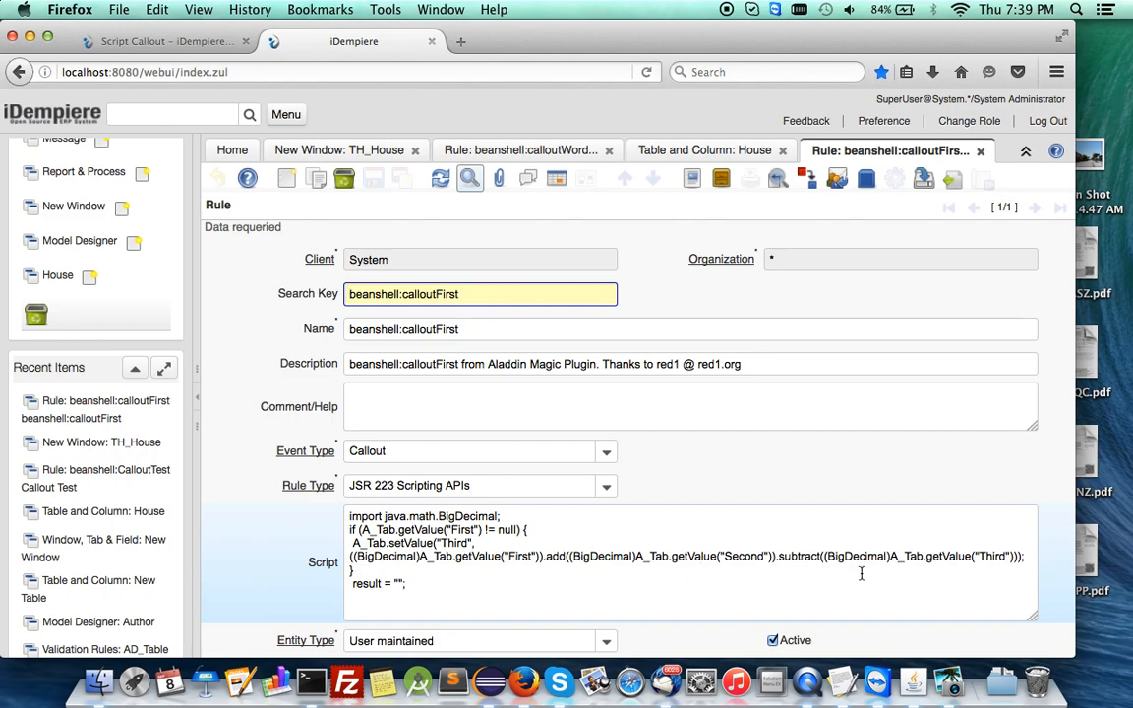
pyautogui.moveTo(971, 121)
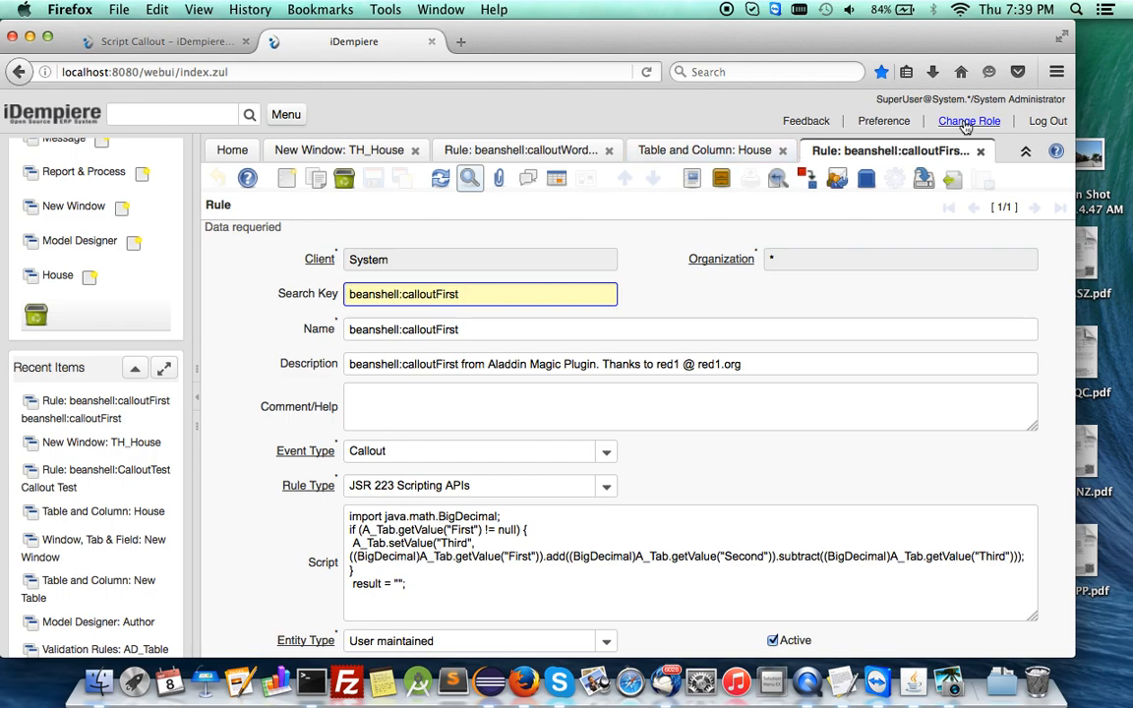
# - Switch to the GardenWorld Admin role and reopen the House record
pyautogui.click(968, 120)
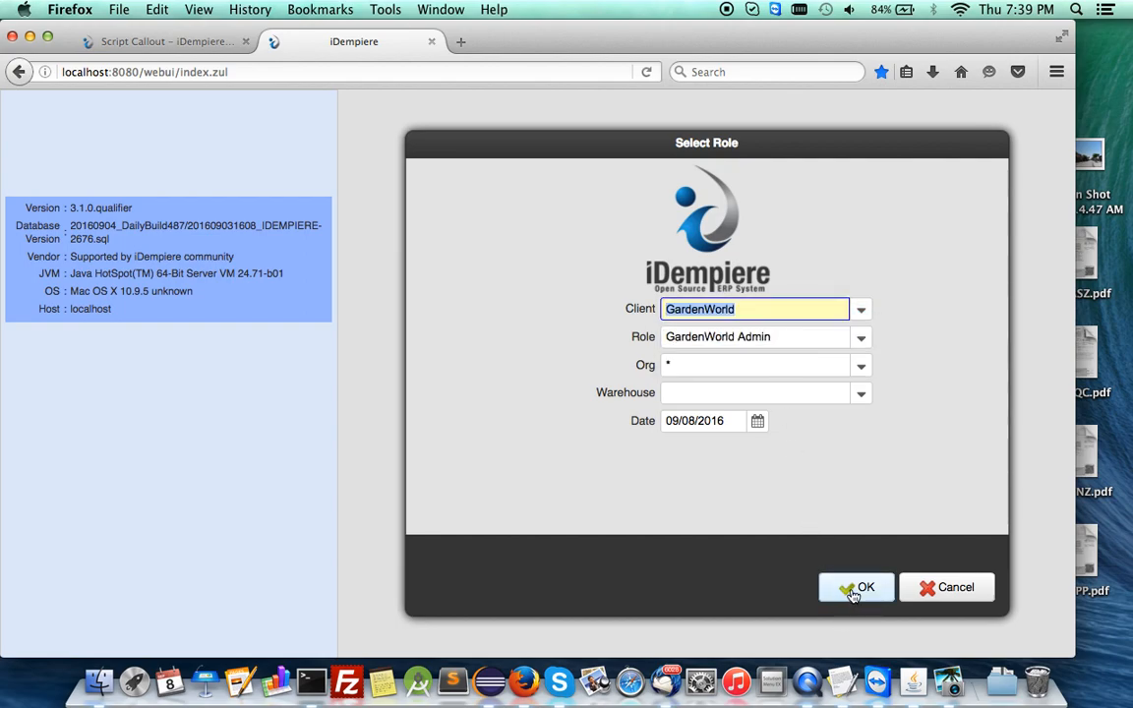
pyautogui.click(855, 588)
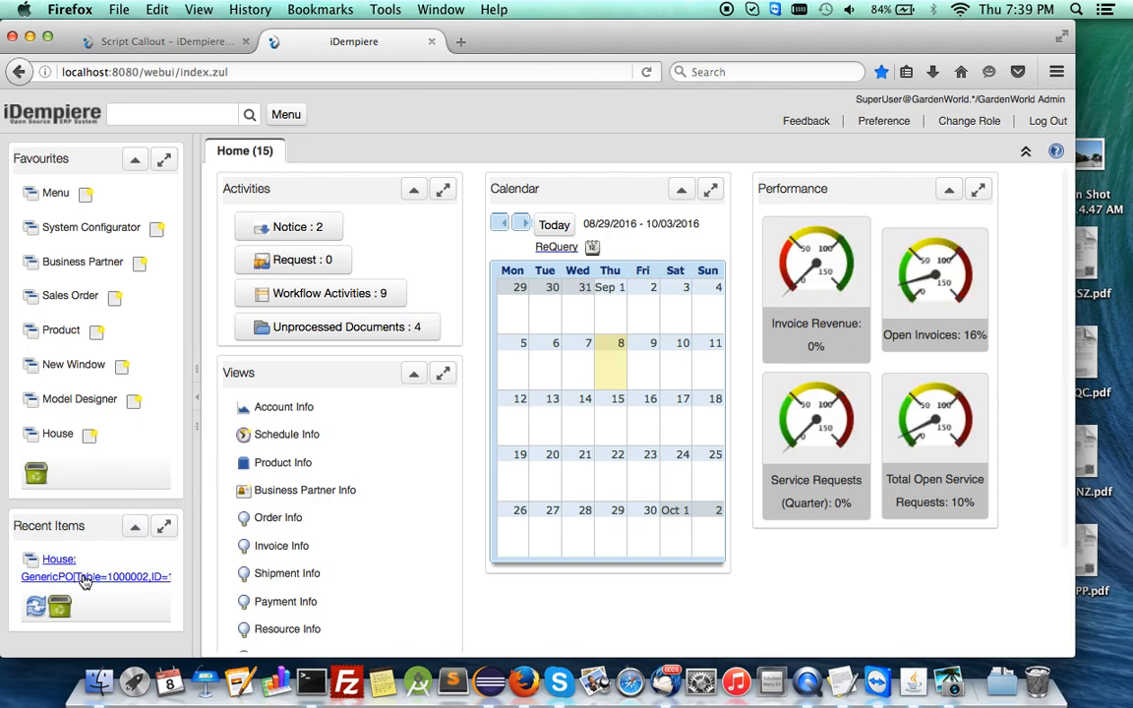
pyautogui.click(44, 560)
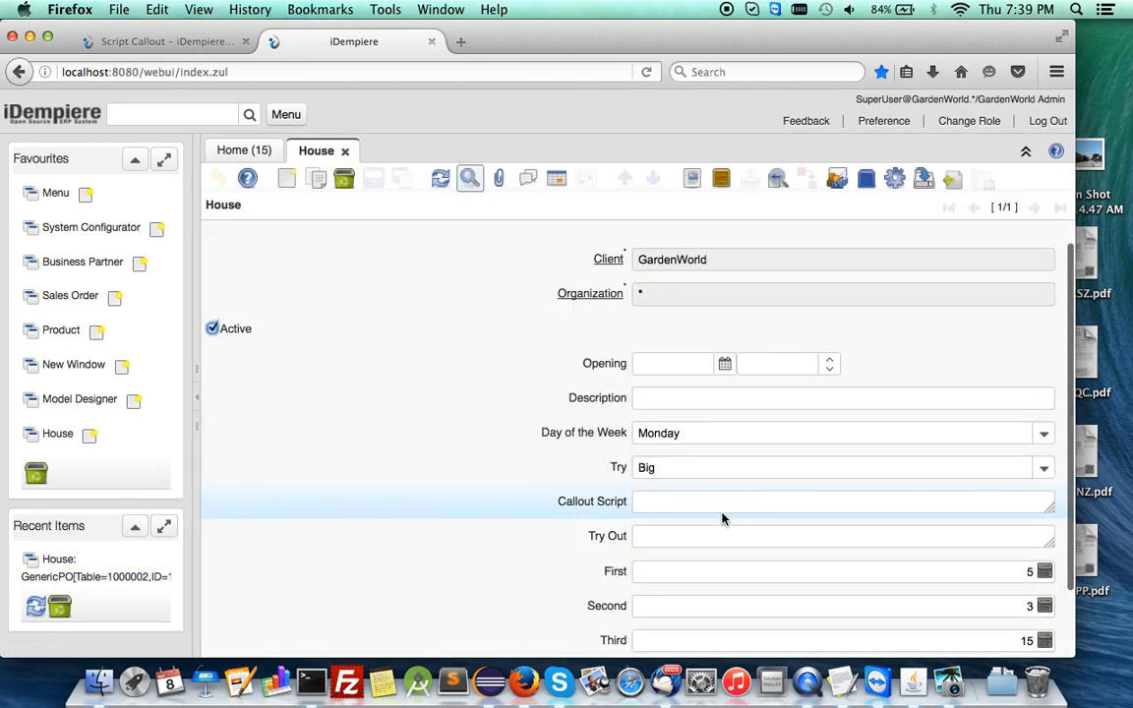
# - Enter 'Helo' as the House record's Word1 value
pyautogui.scroll(-3)
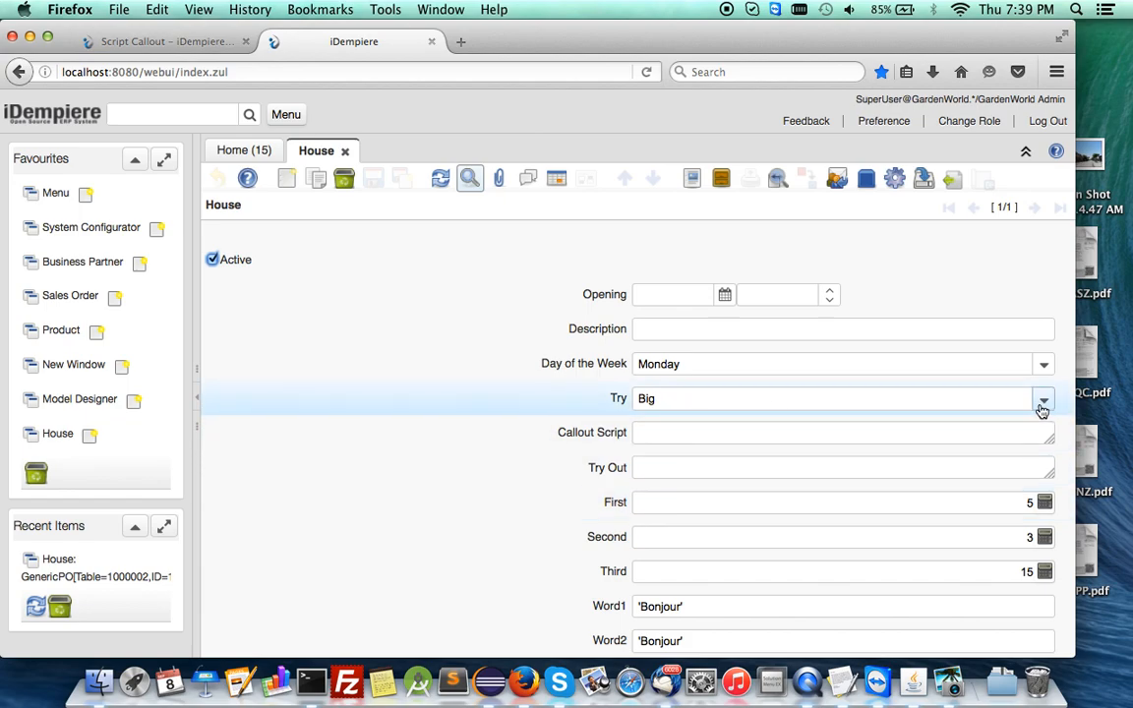
pyautogui.click(832, 398)
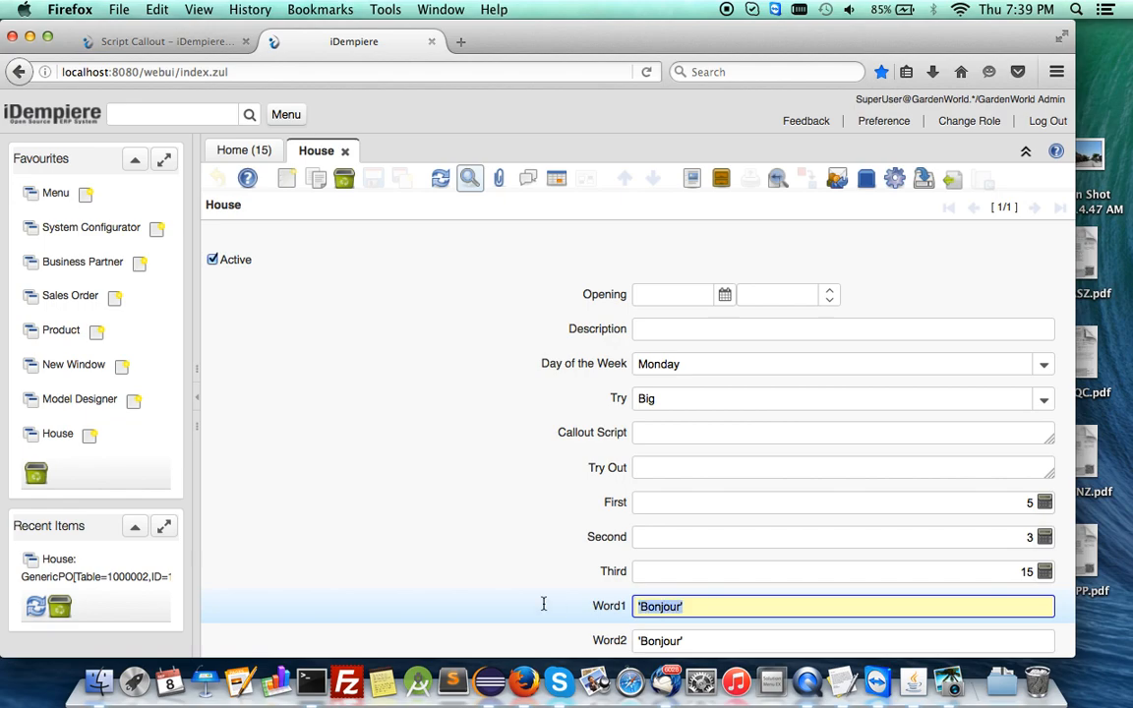
pyautogui.write('Helo')
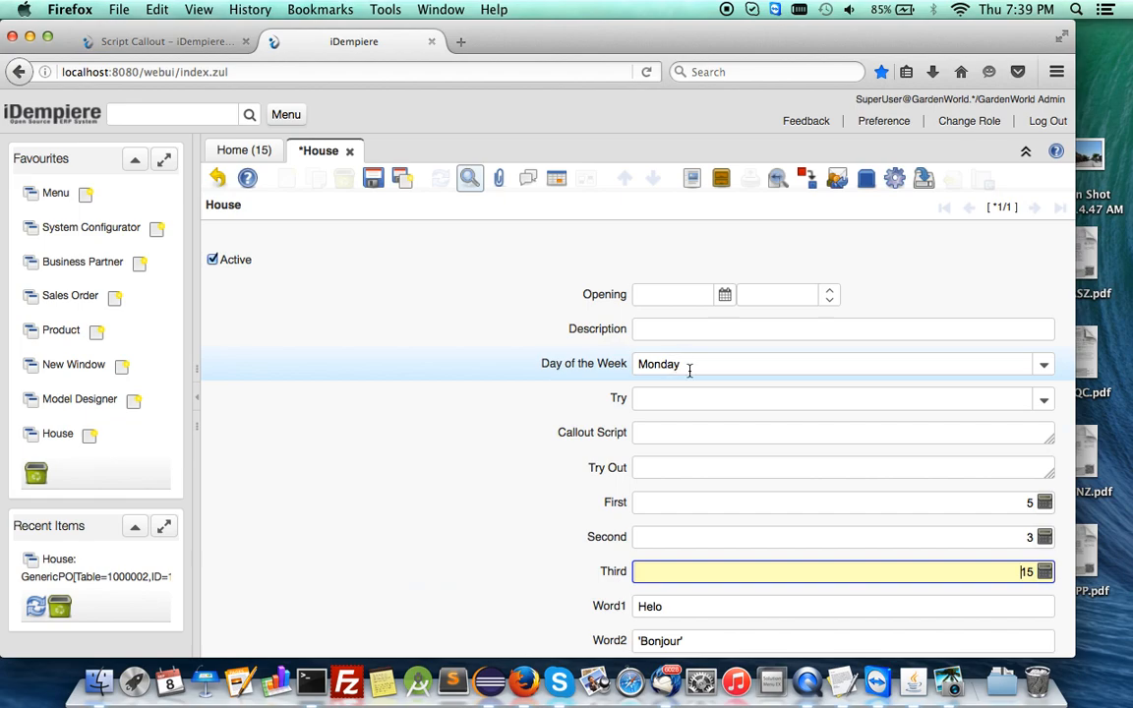
# - Edit First and Second to retrigger the callout (Third becomes 7), set Try to Big, and save
pyautogui.click(1043, 405)
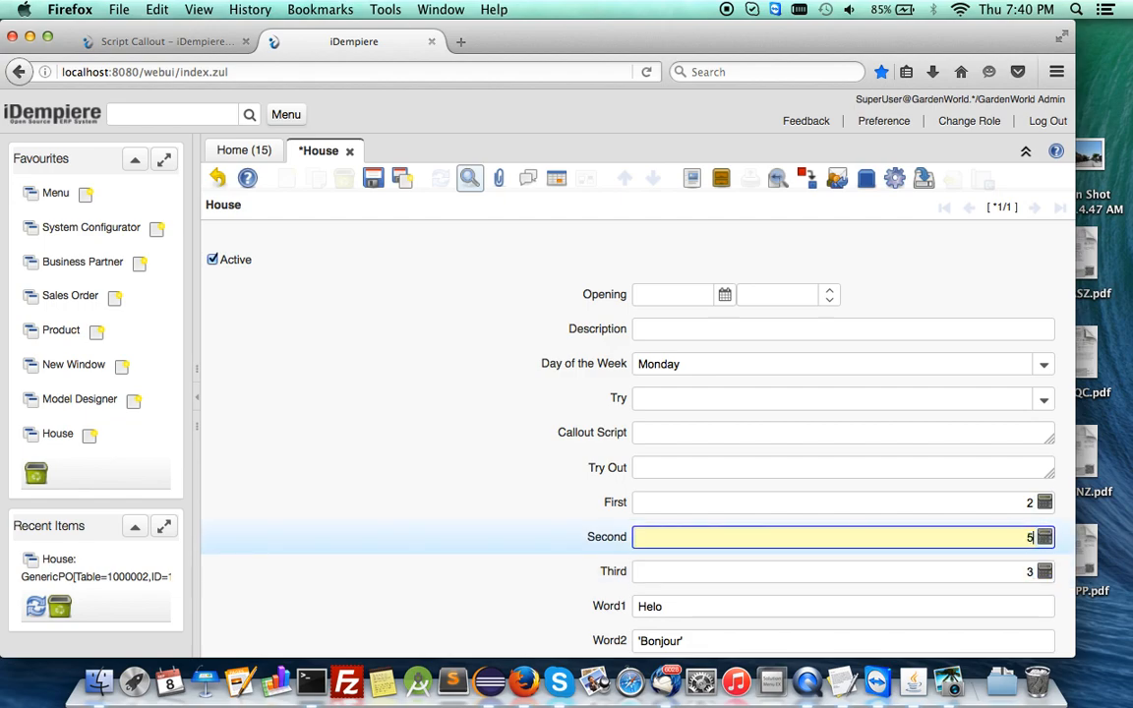
pyautogui.click(836, 502)
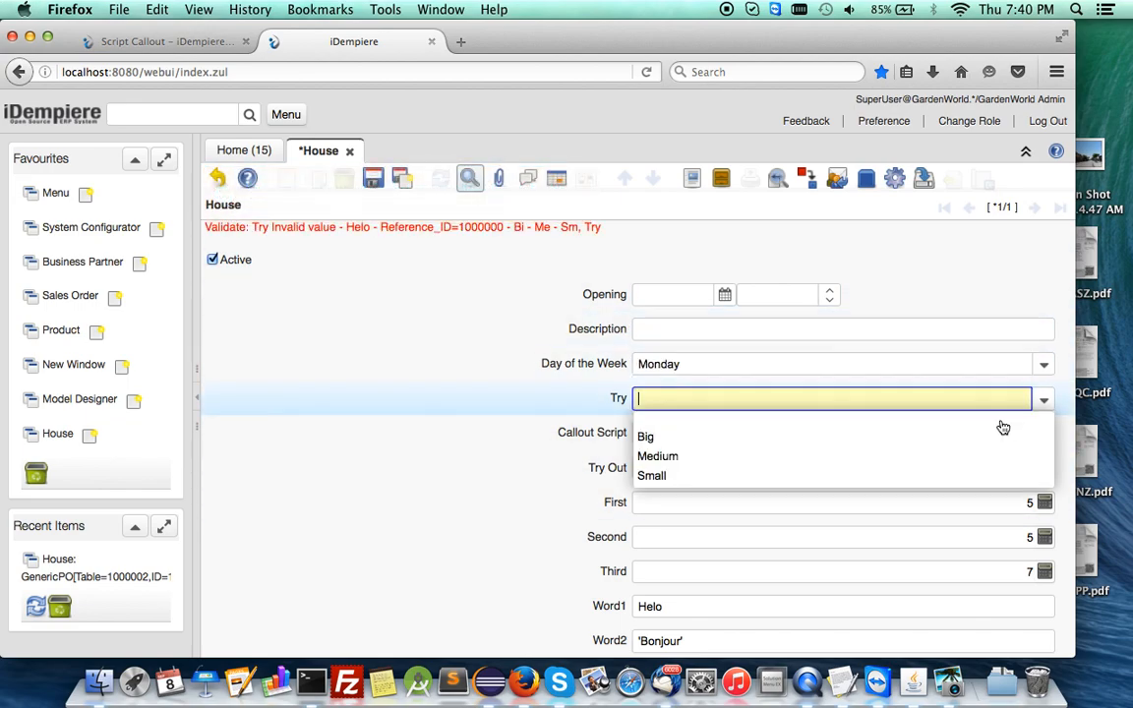
pyautogui.click(645, 435)
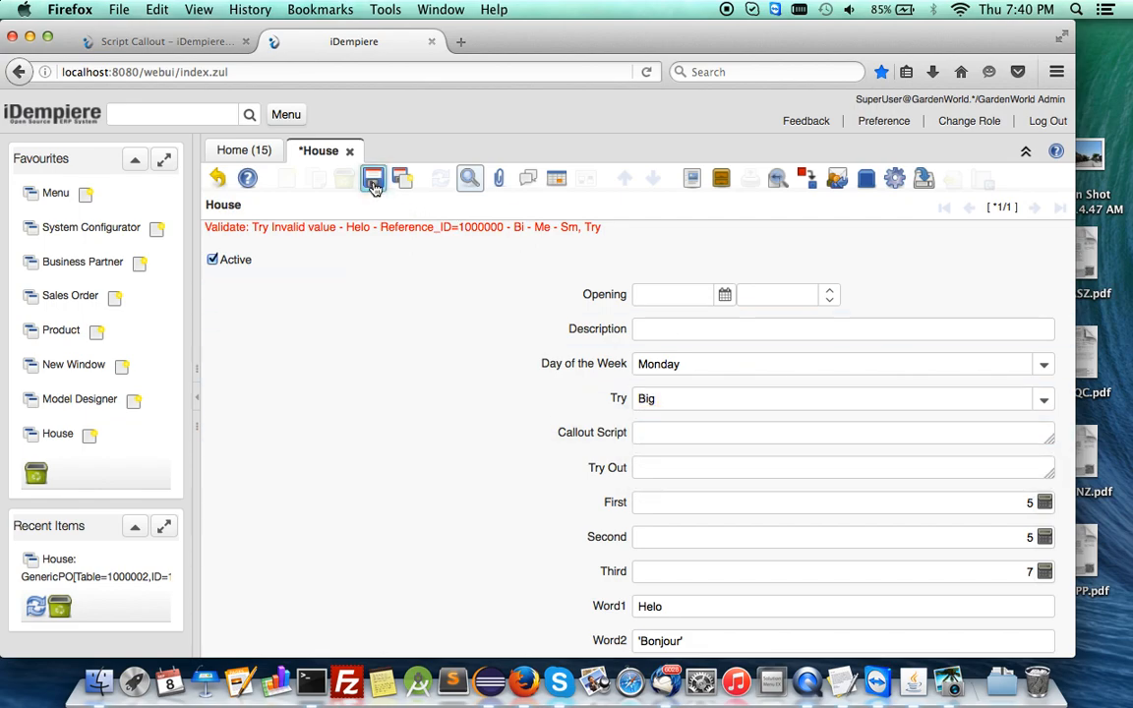
pyautogui.click(372, 178)
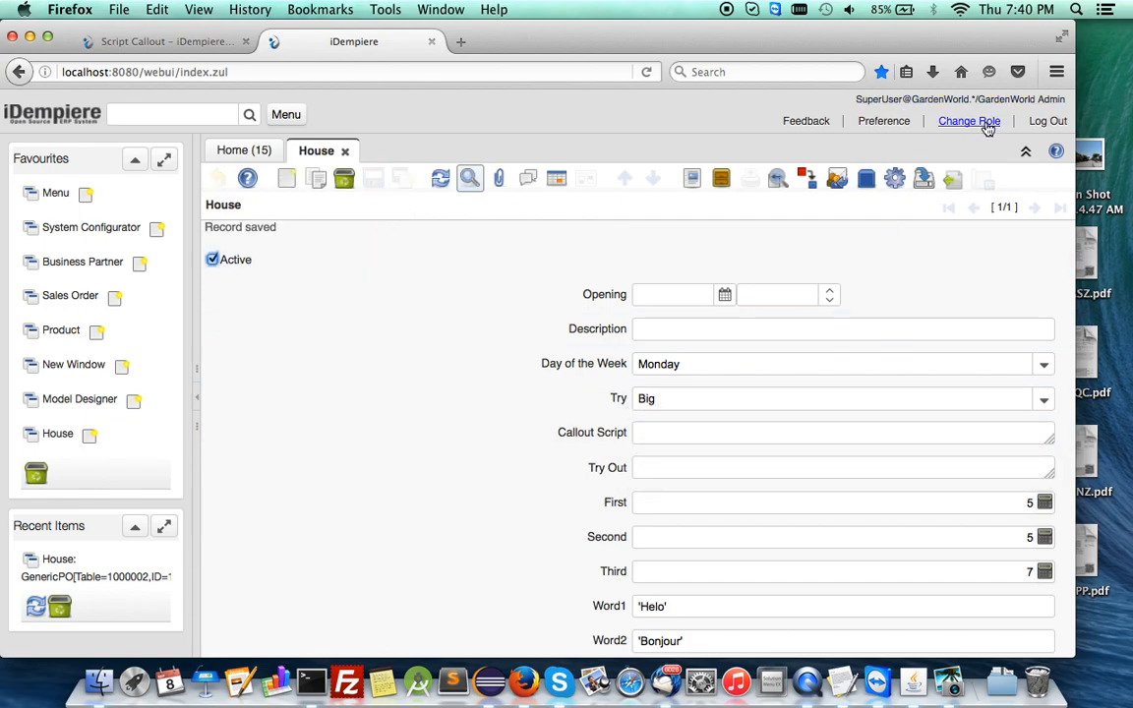
# - Switch back to System Administrator and reopen the New Window: TH_House definition
pyautogui.click(968, 120)
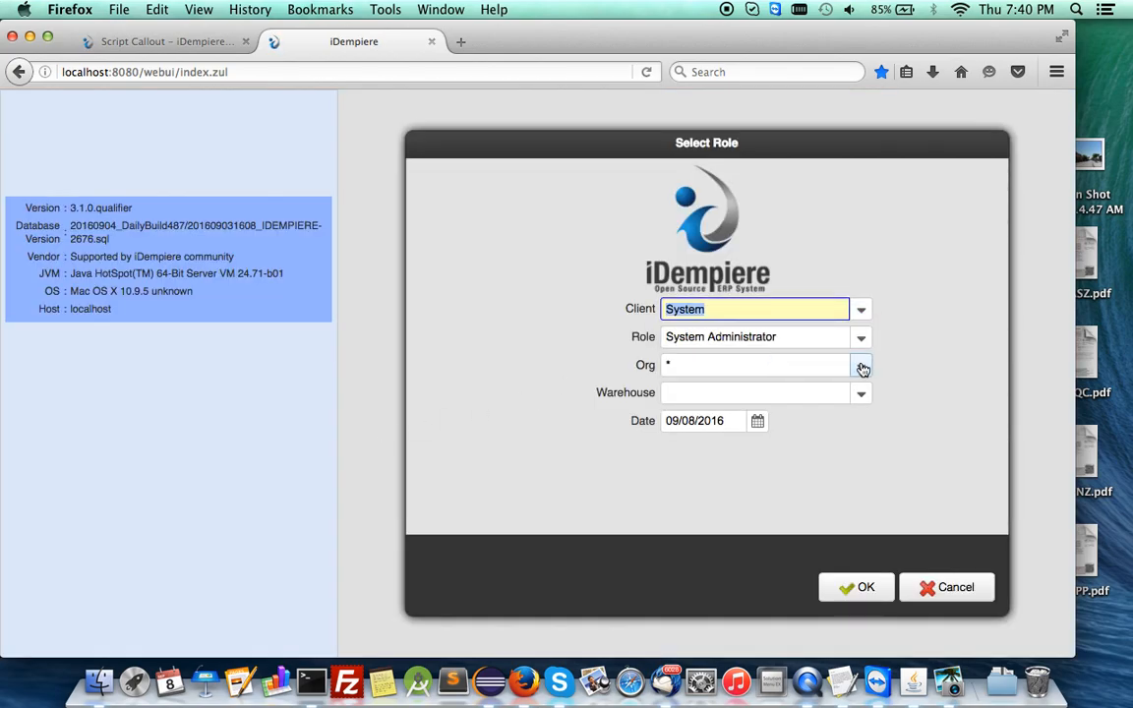
pyautogui.click(856, 588)
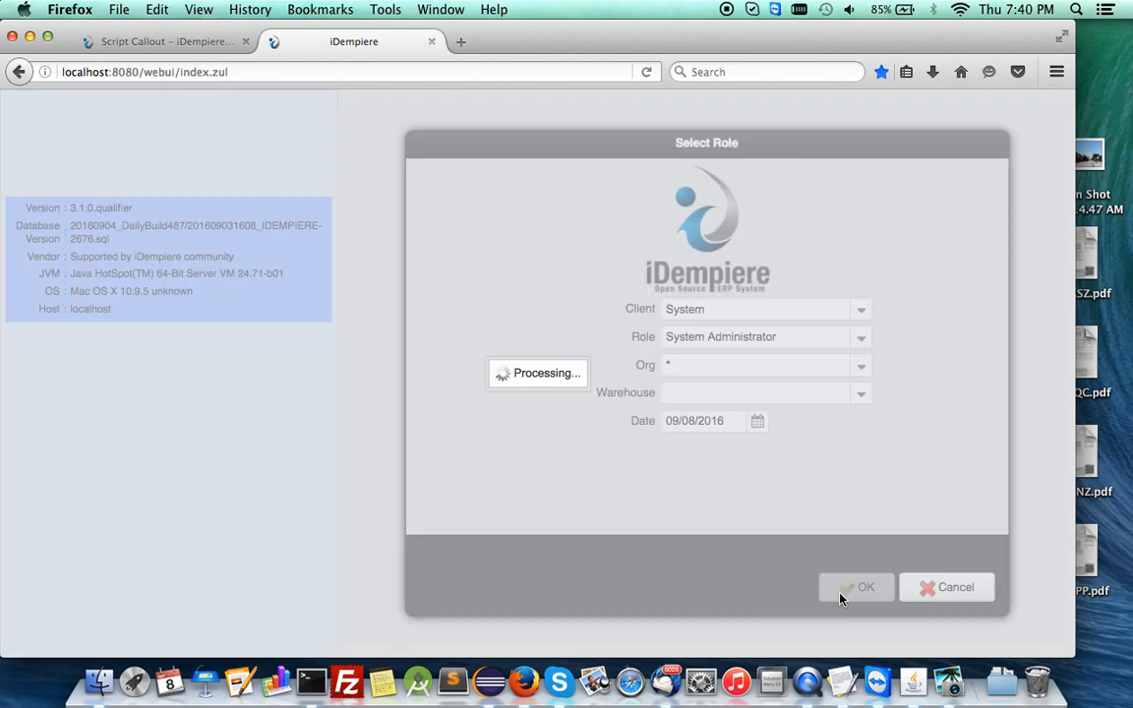
pyautogui.click(856, 587)
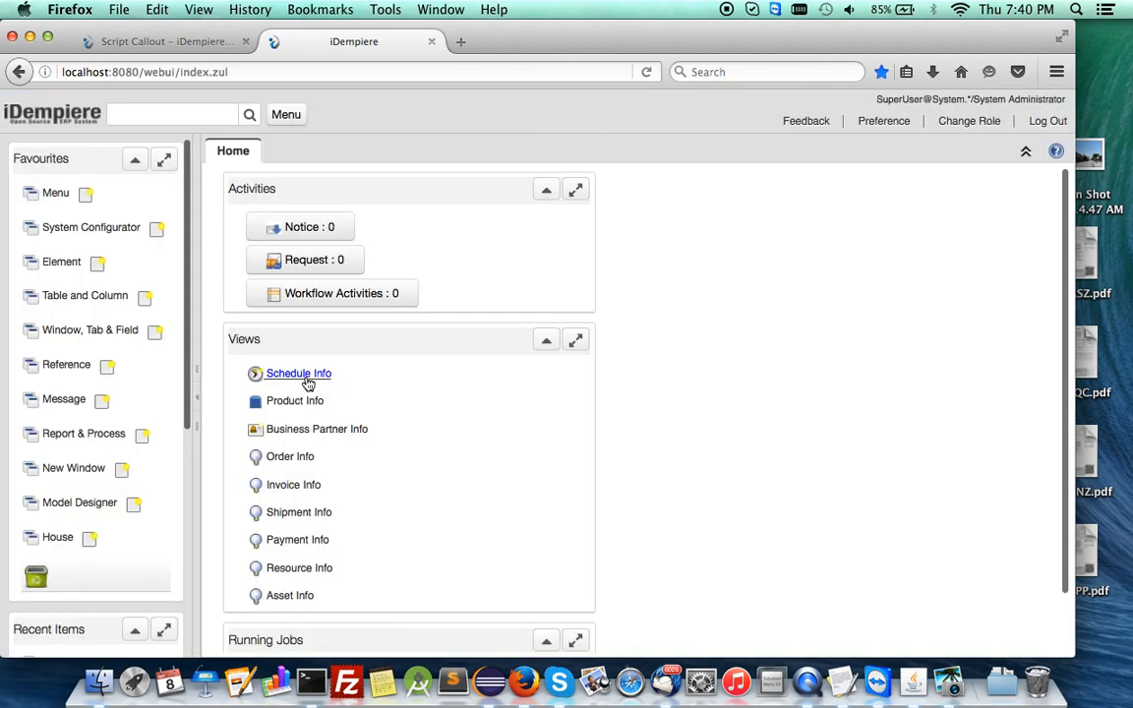
pyautogui.scroll(-3)
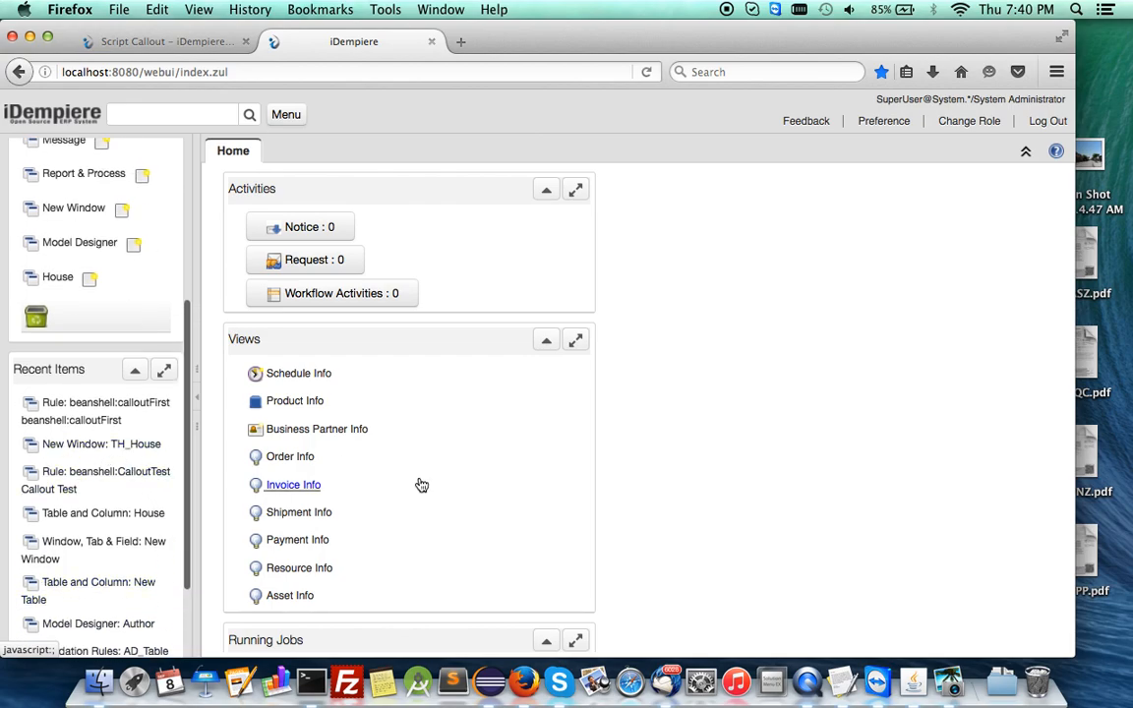
pyautogui.click(101, 445)
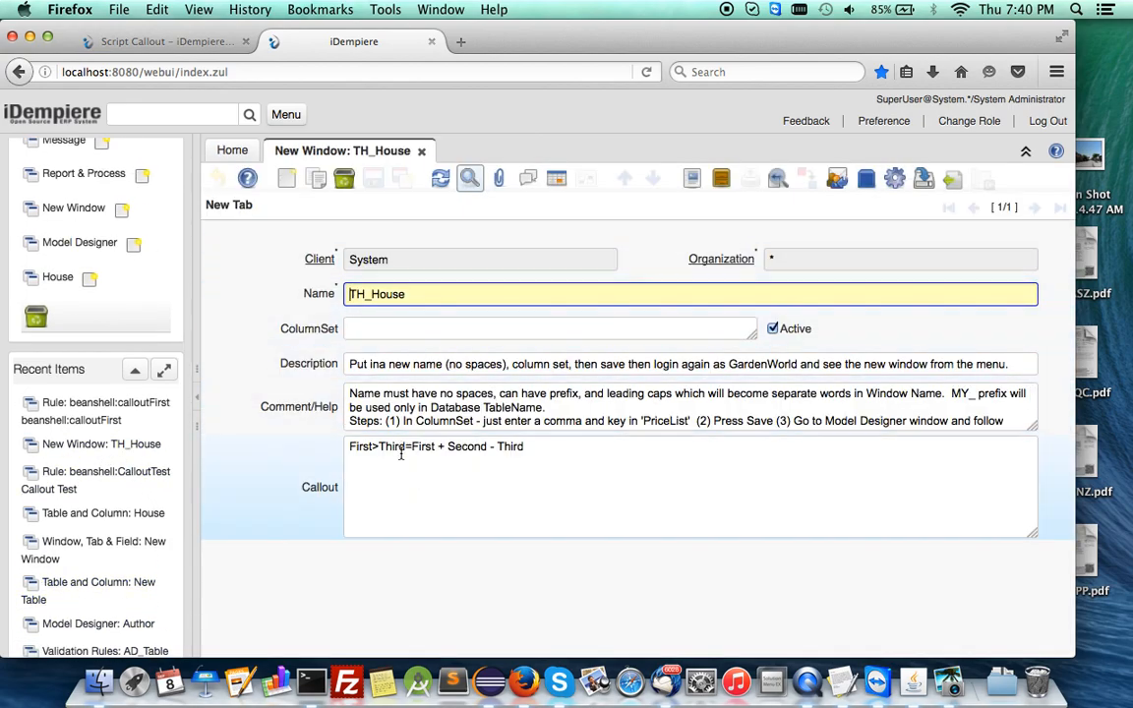
pyautogui.moveTo(320, 493)
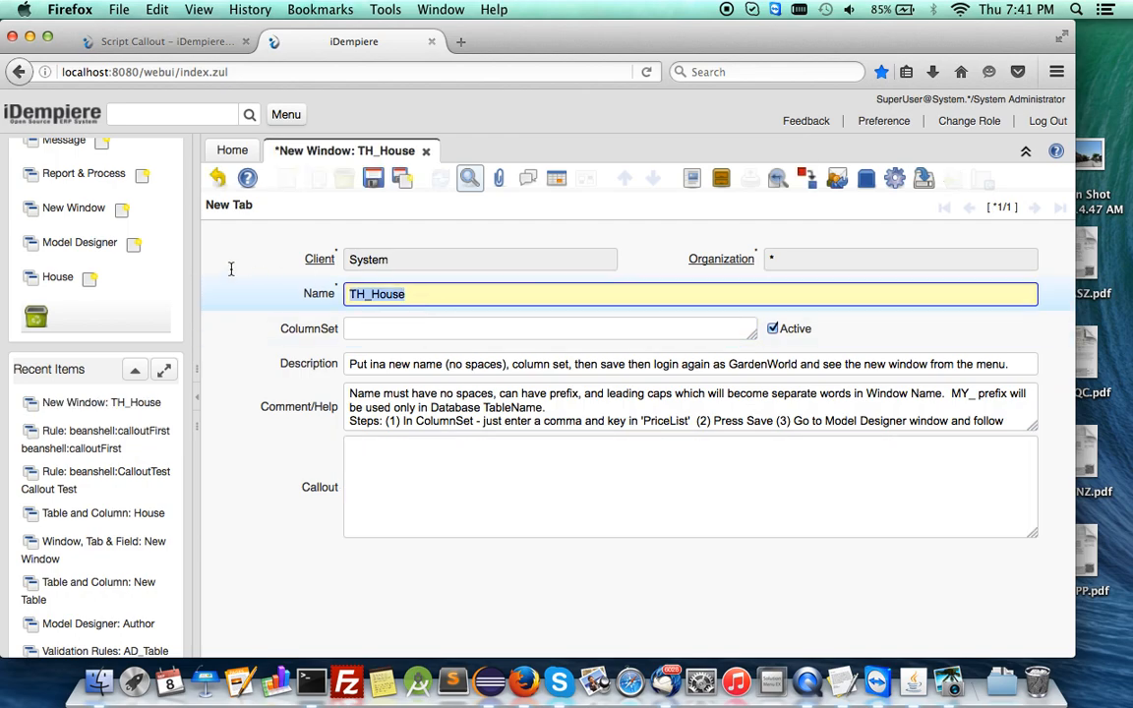
# - Try saving the TH_House definition with Callout and Name blank, triggering 'Fill mandatory fields: Name'
pyautogui.click(373, 178)
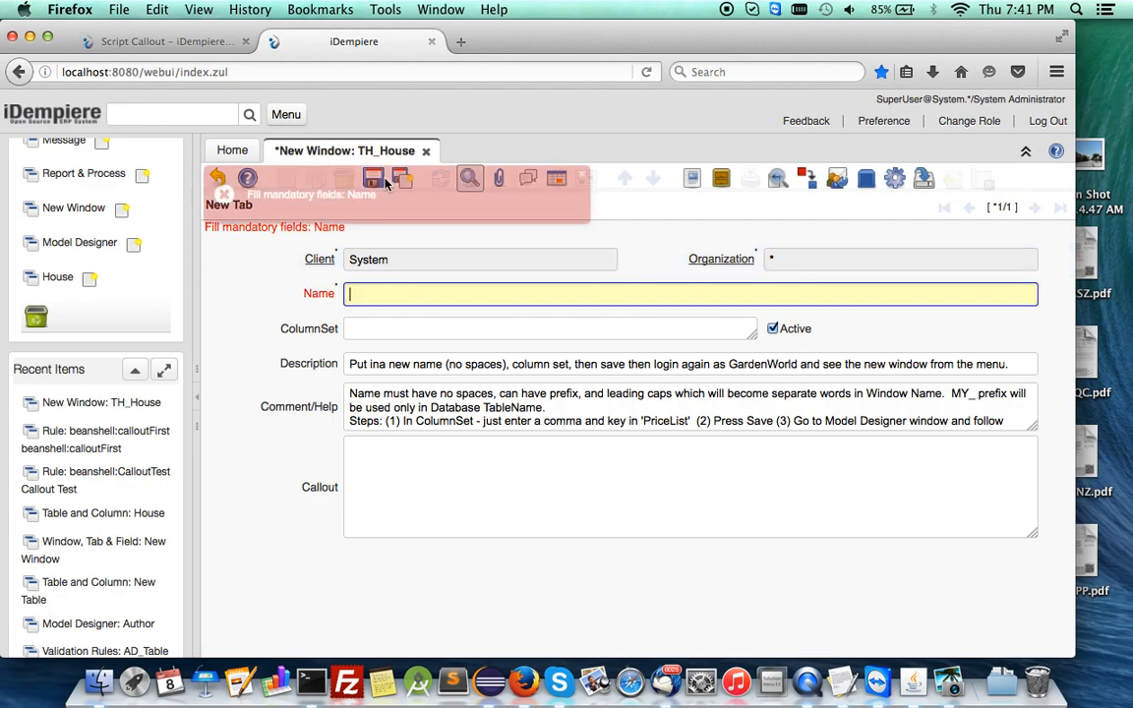